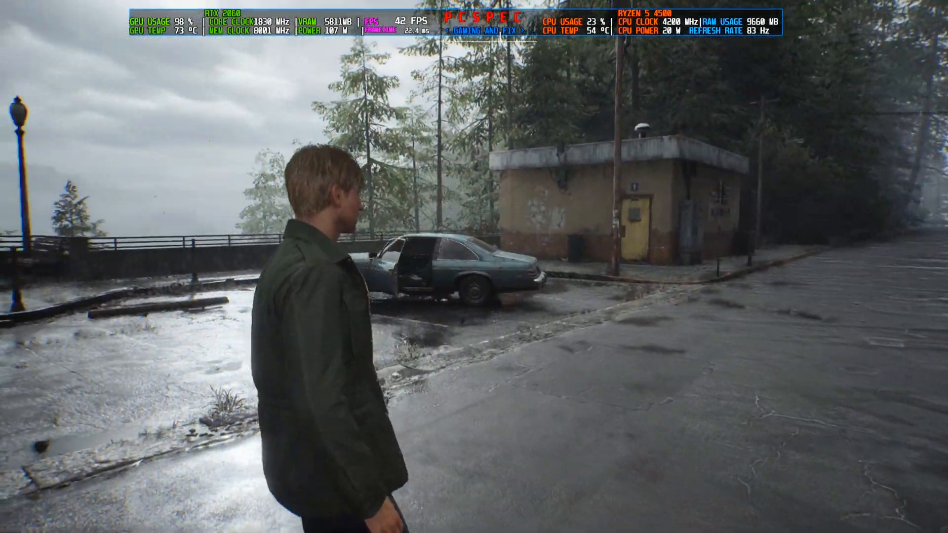
{"action": "mouse_move", "coordinate": [474, 266]}
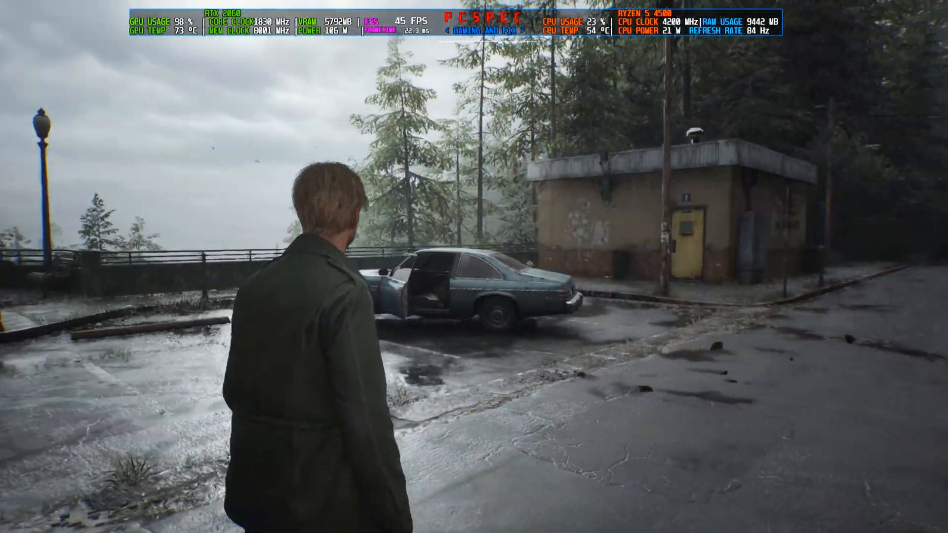
{"action": "mouse_move", "coordinate": [474, 266]}
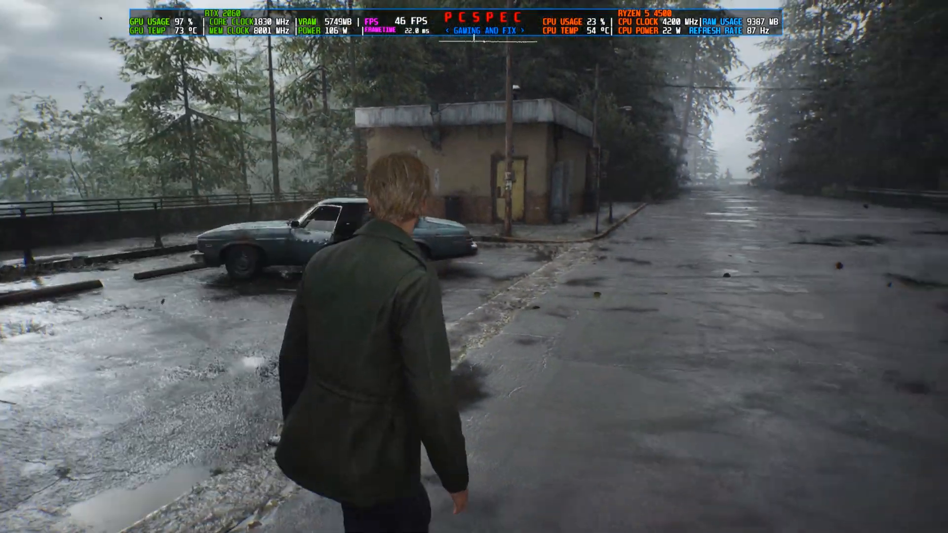
Walk James past the parked car toward the railed lookout over the fog
{"action": "key", "text": "w"}
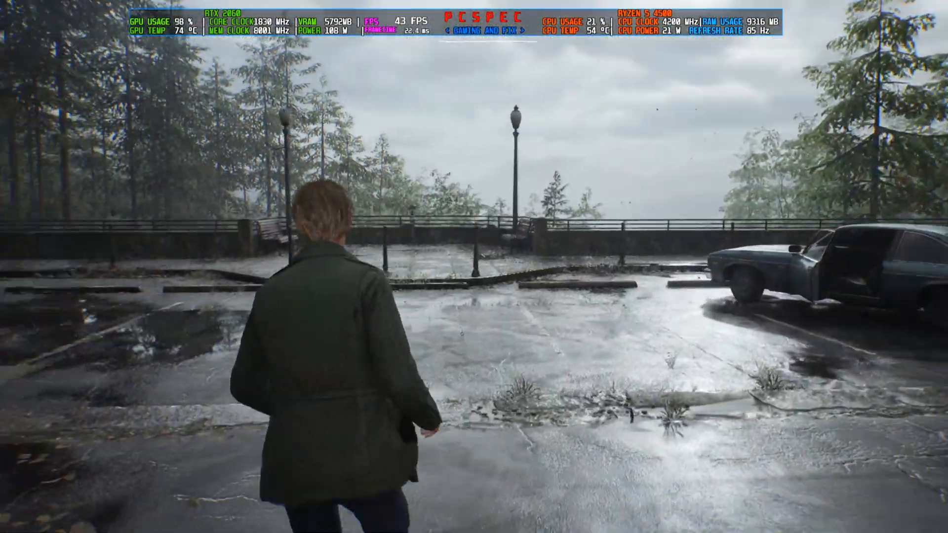
{"action": "mouse_move", "coordinate": [474, 266]}
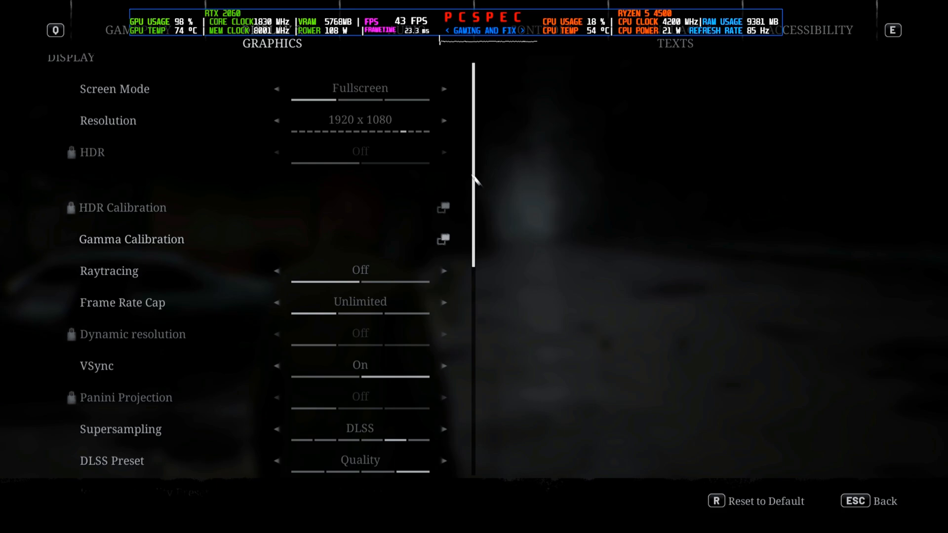
Switch the upscaler from DLSS to FSR 3.0 and resume gameplay
{"action": "scroll", "scroll_direction": "down", "scroll_amount": 3}
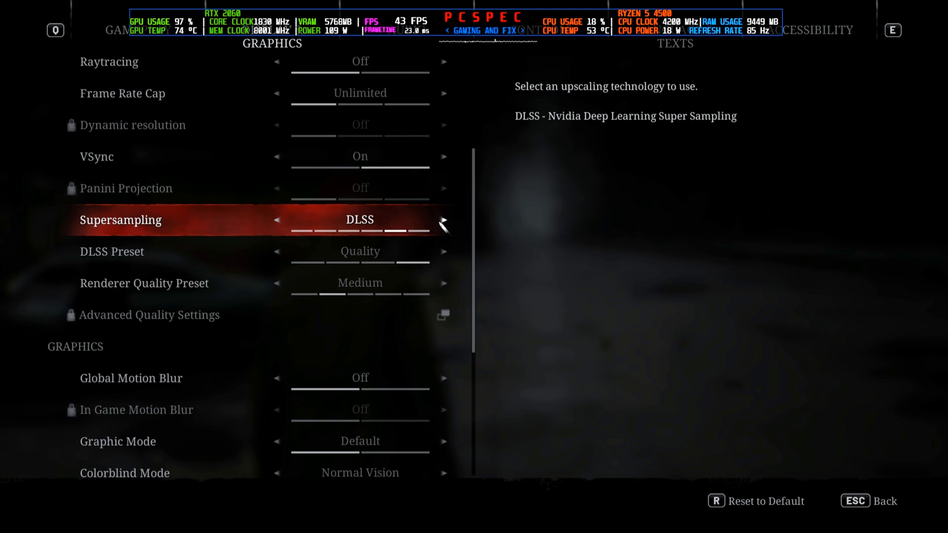
{"action": "left_click", "coordinate": [276, 220]}
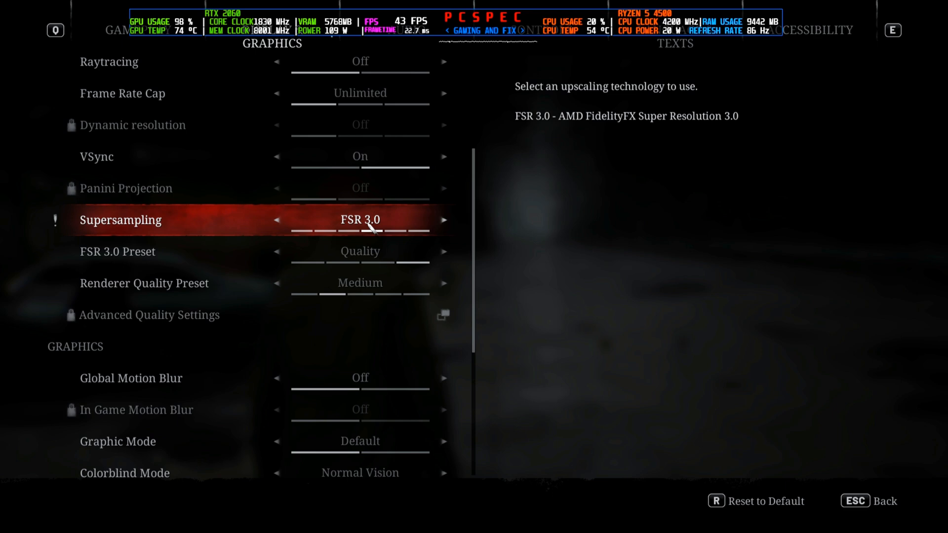
{"action": "key", "text": "Escape"}
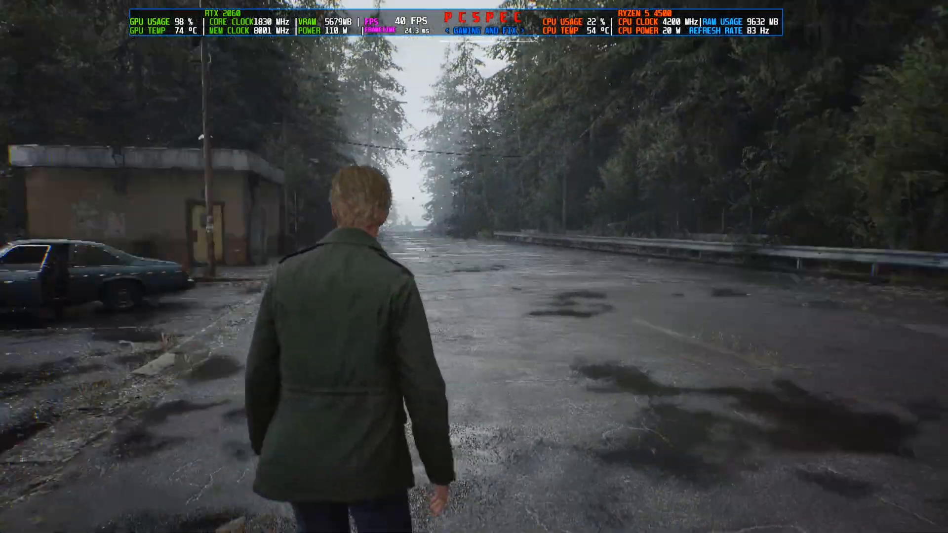
Reopen the settings from the pause menu to verify FSR 3.0 stuck, then exit the game
{"action": "key", "text": "Escape"}
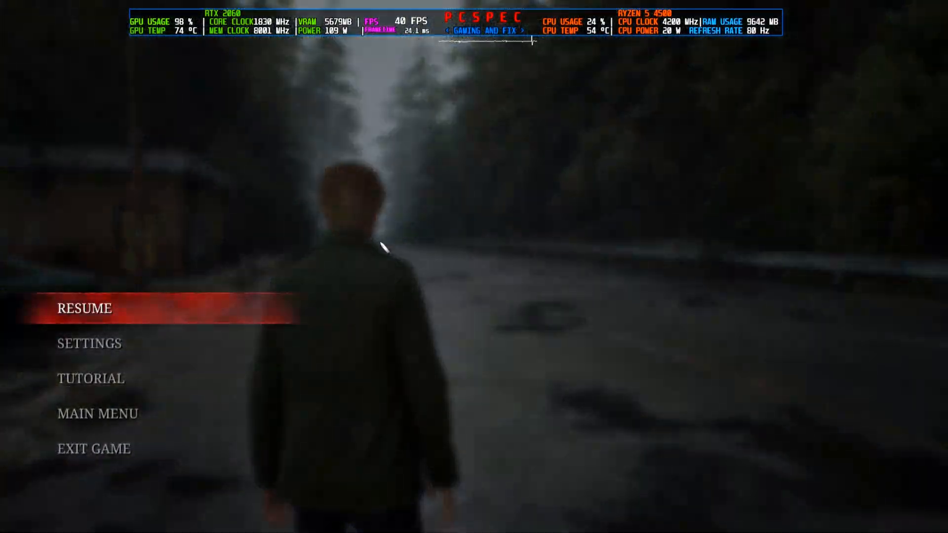
{"action": "left_click", "coordinate": [89, 342]}
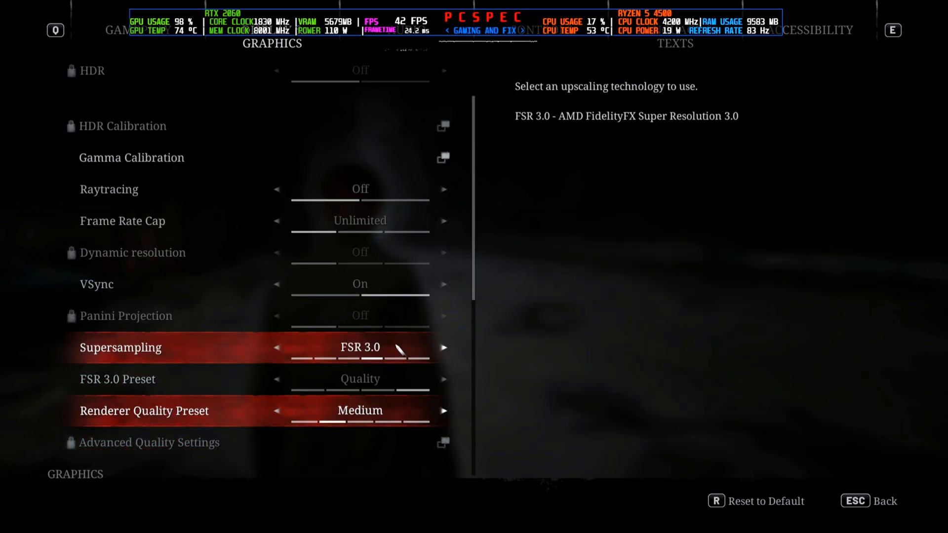
{"action": "key", "text": "Escape"}
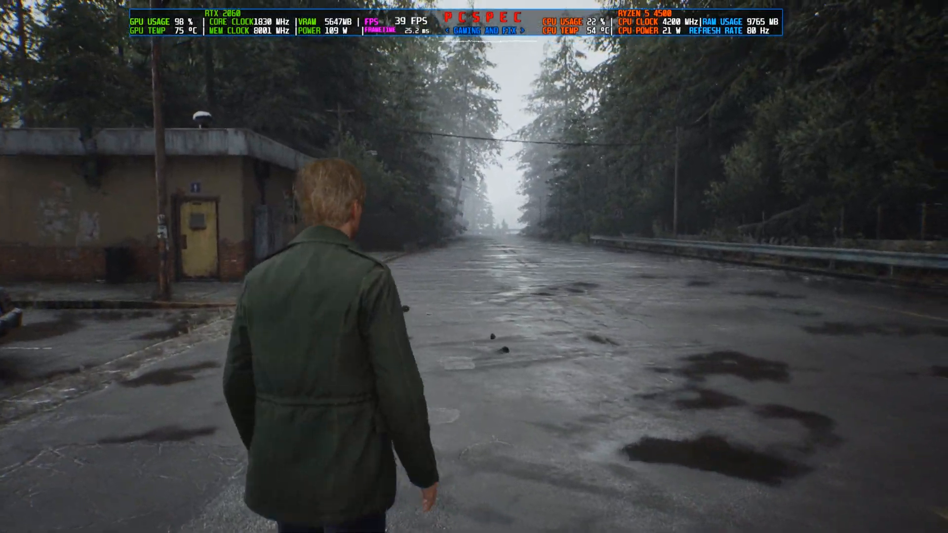
{"action": "key", "text": "Escape"}
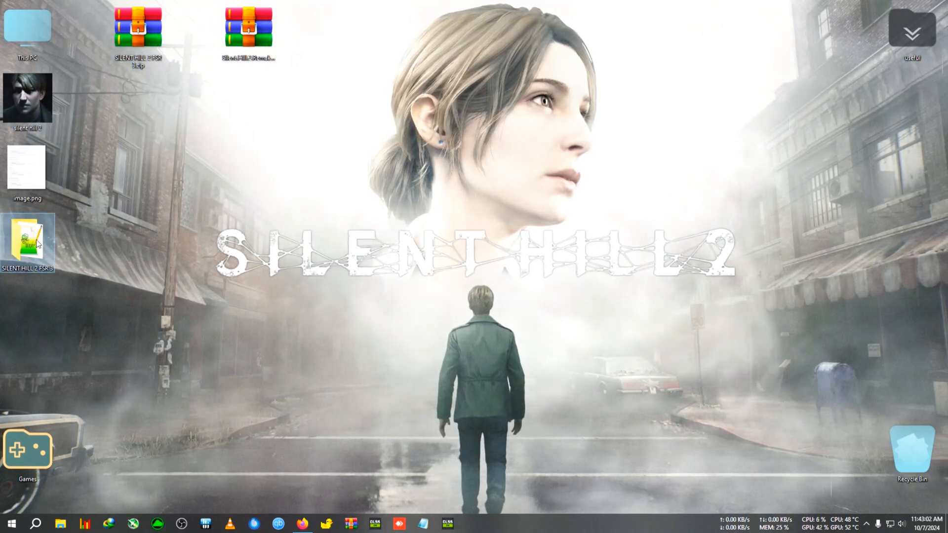
Open the SILENT HILL 2 FSR 3 folder and launch %appdata% from the Run dialog
{"action": "double_click", "coordinate": [27, 242]}
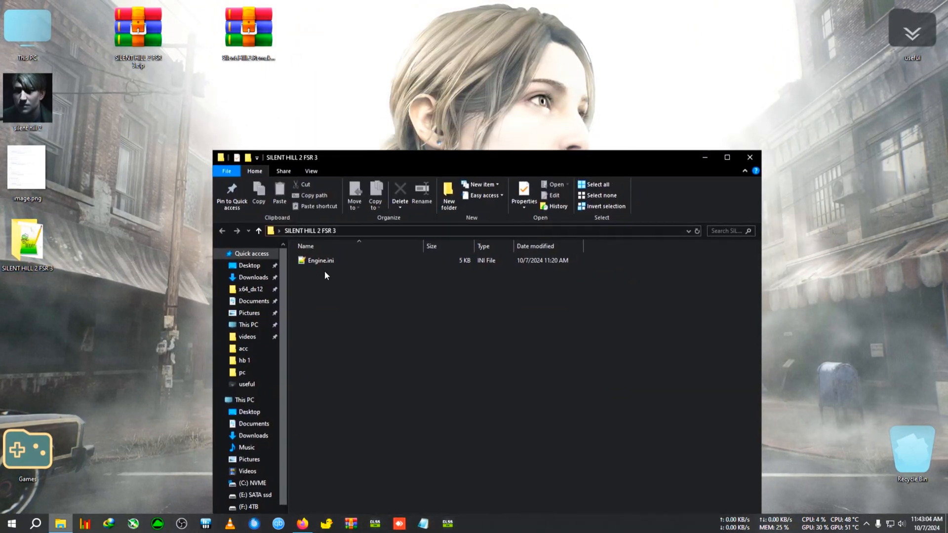
{"action": "mouse_move", "coordinate": [383, 300]}
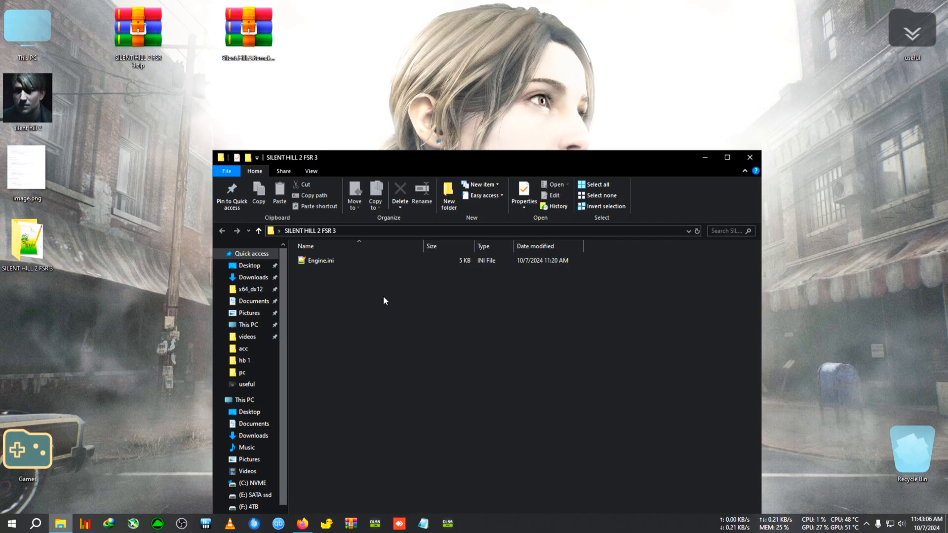
{"action": "right_click", "coordinate": [320, 260]}
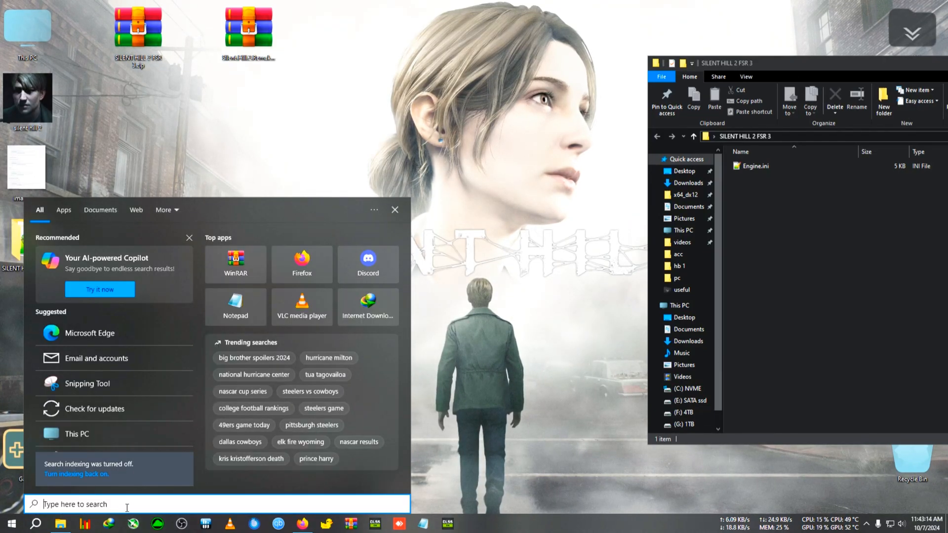
{"action": "type", "text": "%appdata%"}
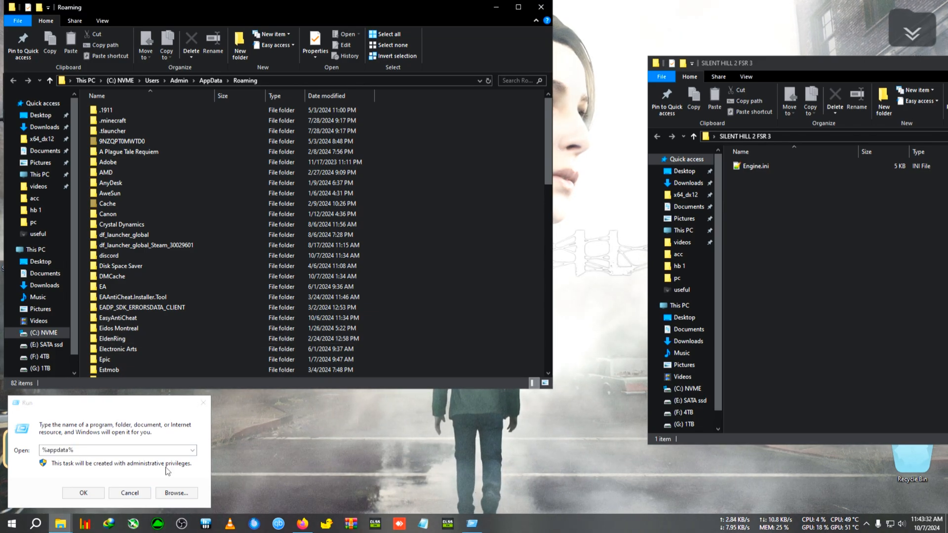
Go up to AppData and into Local\SilentHill2
{"action": "left_click", "coordinate": [83, 492]}
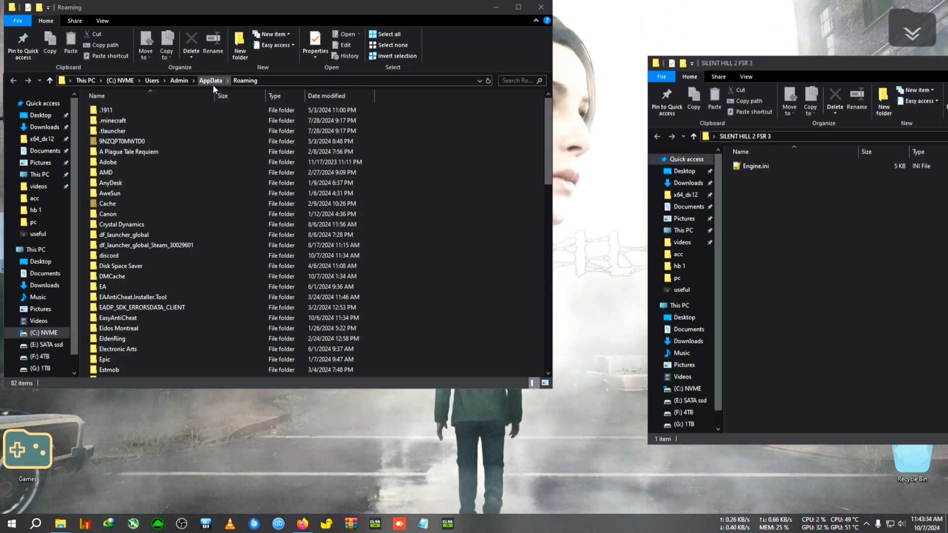
{"action": "left_click", "coordinate": [209, 80]}
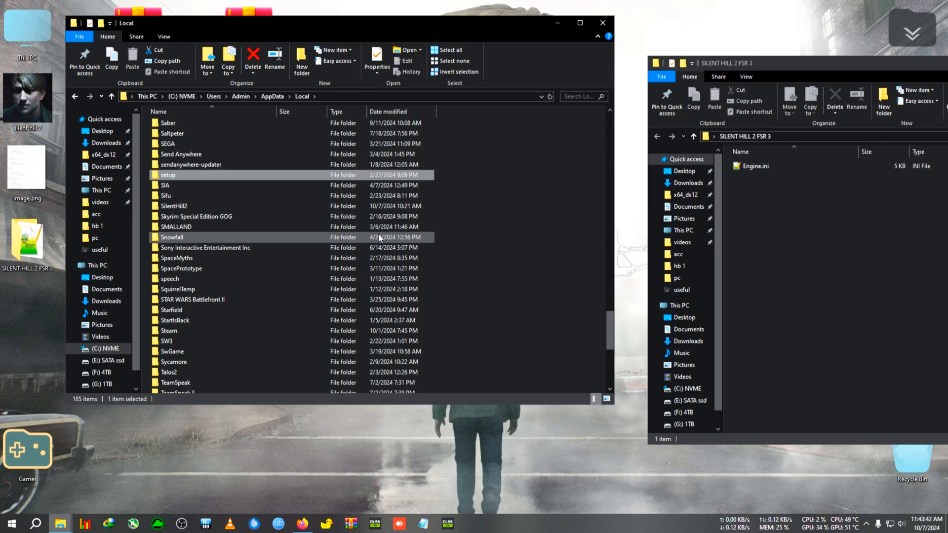
{"action": "left_click", "coordinate": [174, 206]}
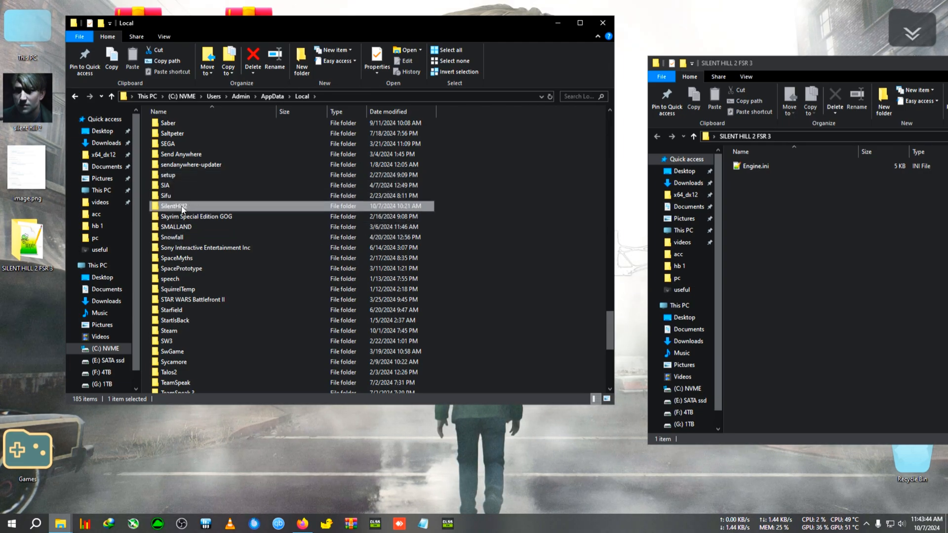
{"action": "double_click", "coordinate": [173, 206]}
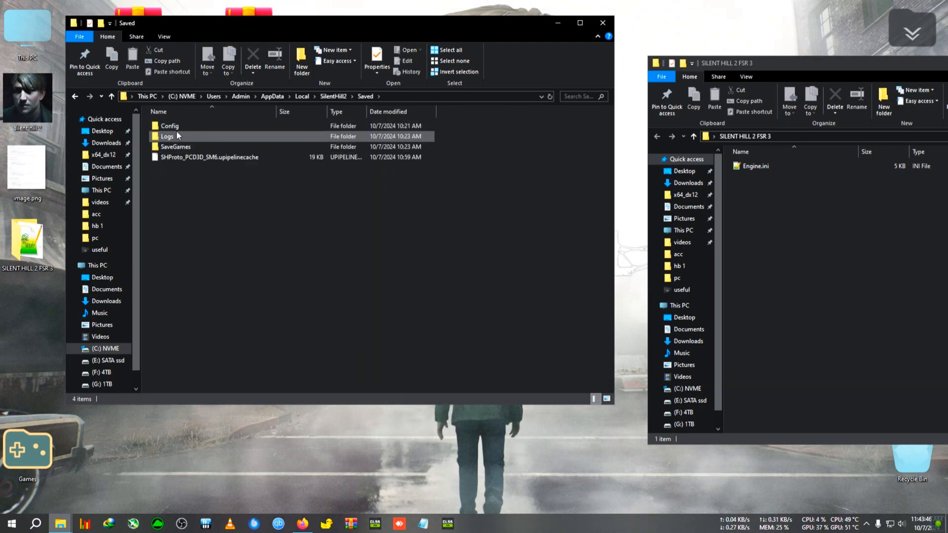
Open Saved\Config\Windows and select the game's existing Engine.ini
{"action": "double_click", "coordinate": [169, 126]}
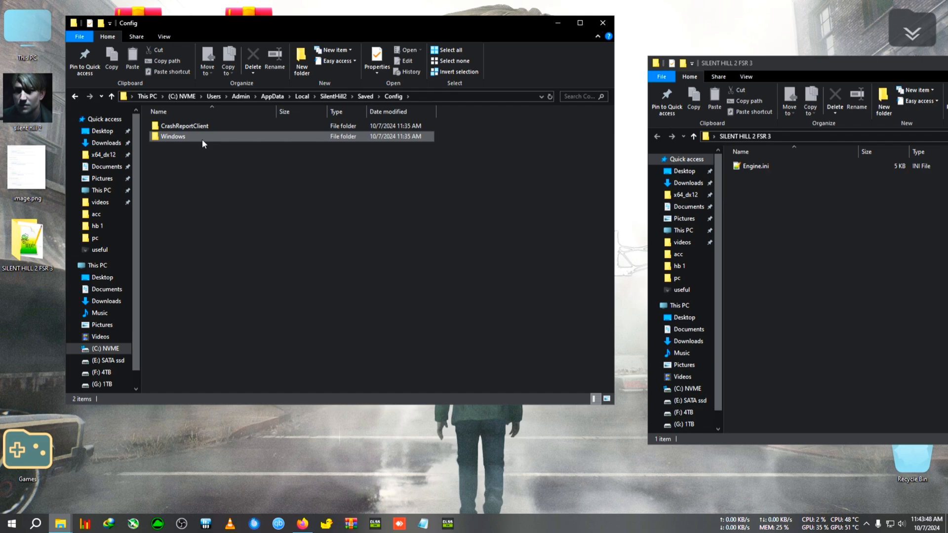
{"action": "double_click", "coordinate": [172, 136]}
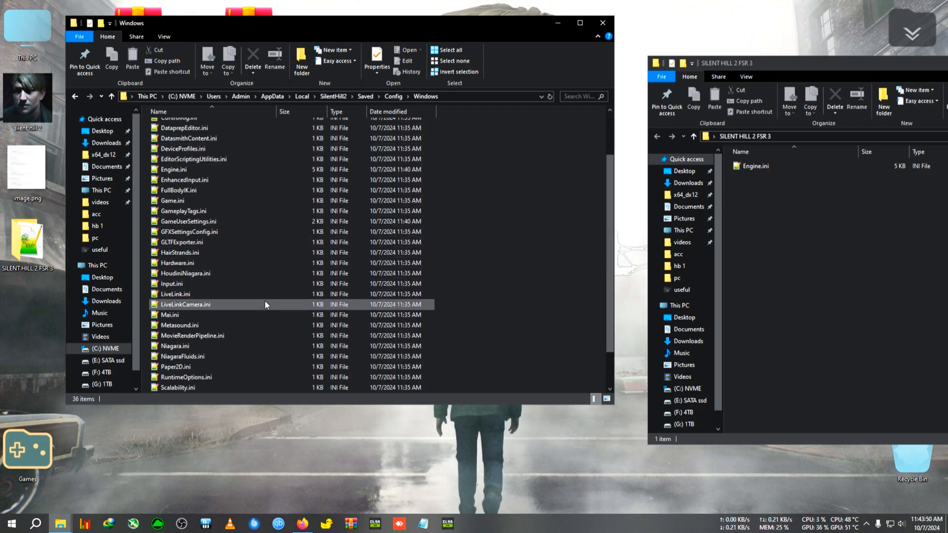
{"action": "left_click", "coordinate": [174, 169]}
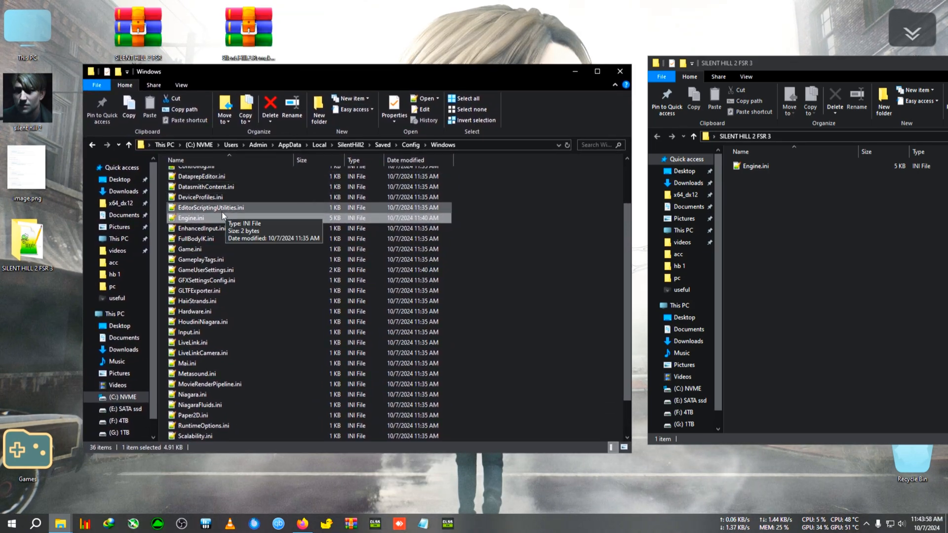
{"action": "mouse_move", "coordinate": [498, 236]}
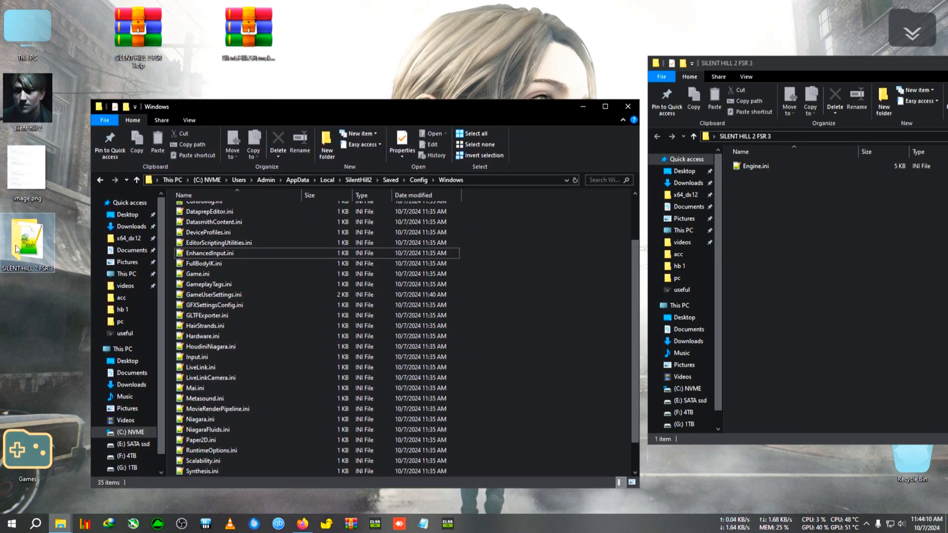
Copy the FSR 3 Engine.ini and replace the game's Engine.ini in Config\Windows with it
{"action": "right_click", "coordinate": [754, 166]}
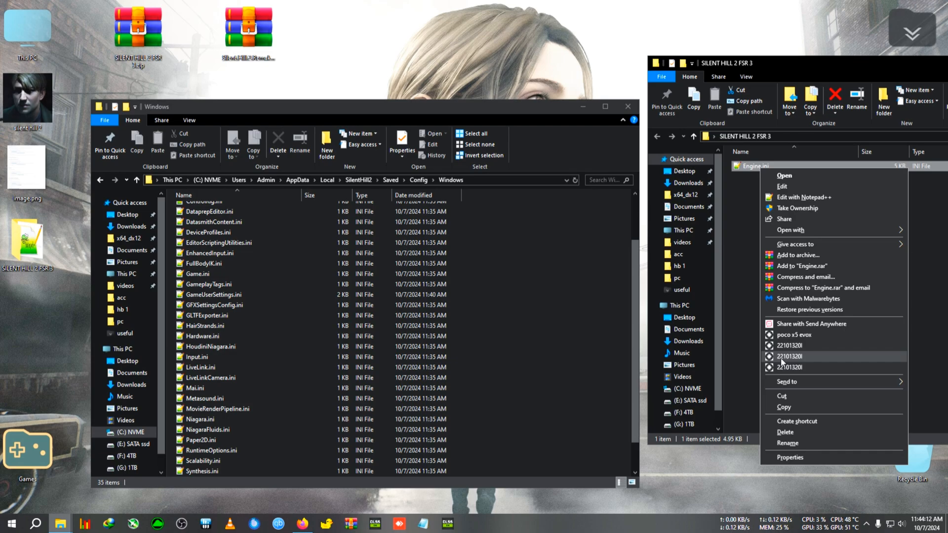
{"action": "left_click", "coordinate": [539, 363]}
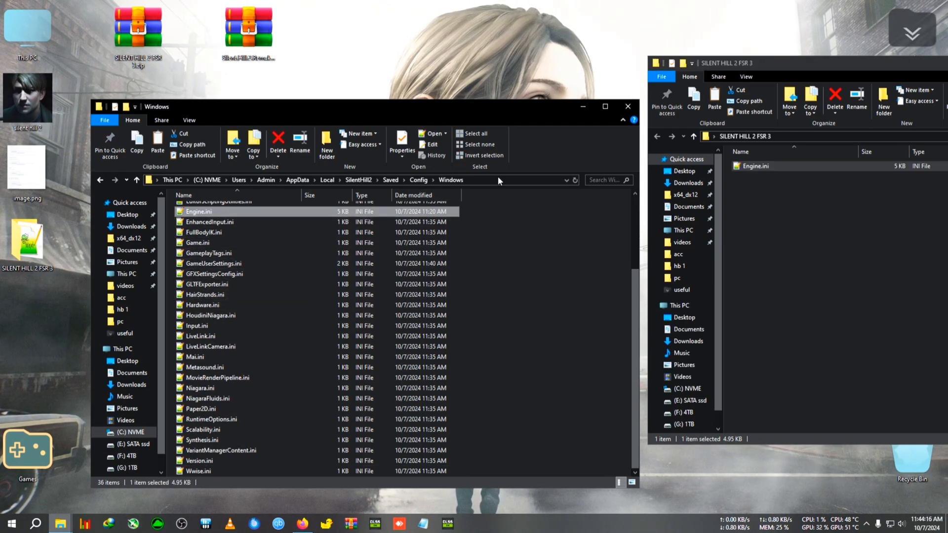
{"action": "mouse_move", "coordinate": [583, 248]}
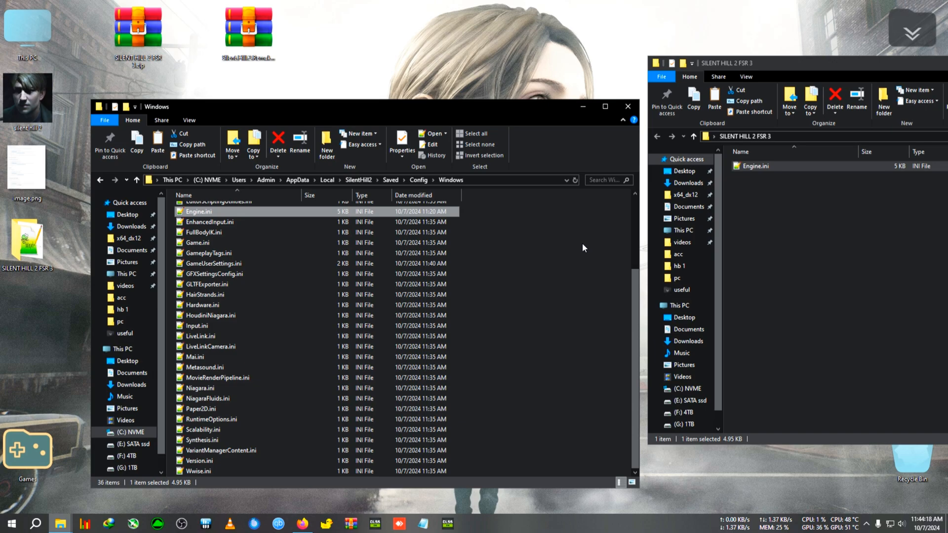
{"action": "left_click", "coordinate": [580, 265]}
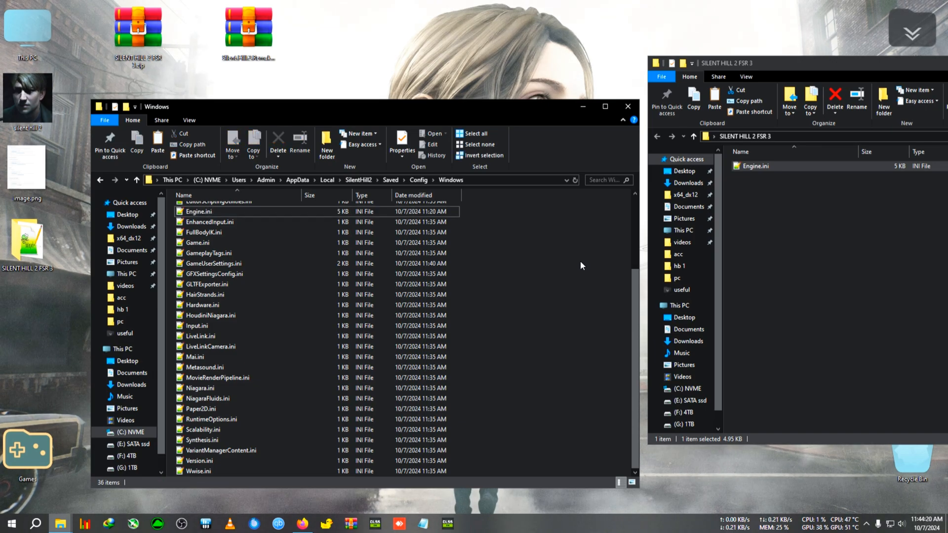
{"action": "mouse_move", "coordinate": [341, 497]}
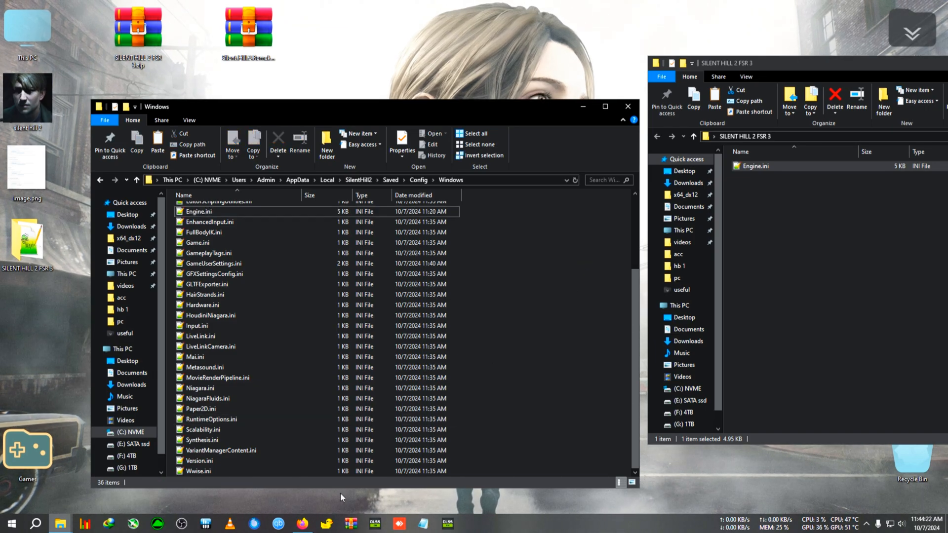
Bring up the PCGamingWiki guide and open Engine.ini in Notepad++, scrolling to its end
{"action": "left_click", "coordinate": [302, 523]}
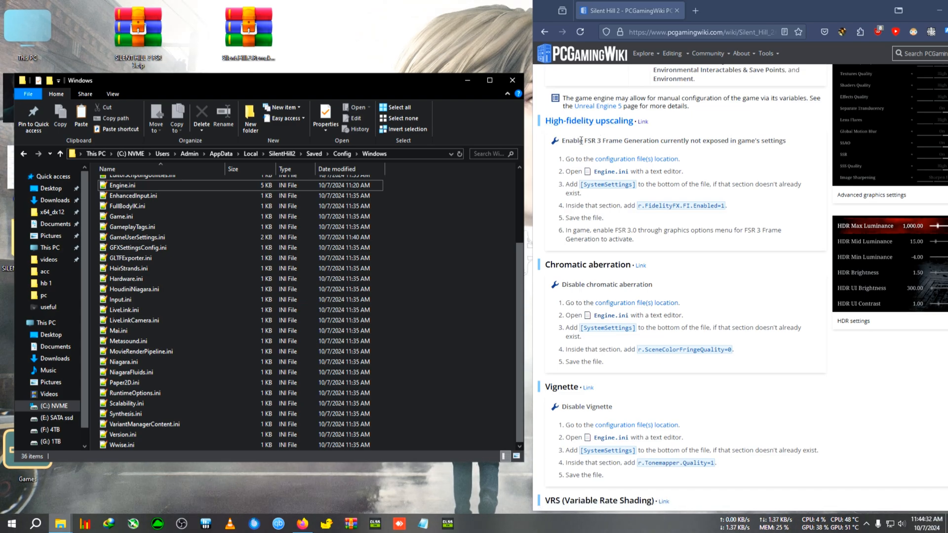
{"action": "mouse_move", "coordinate": [615, 222]}
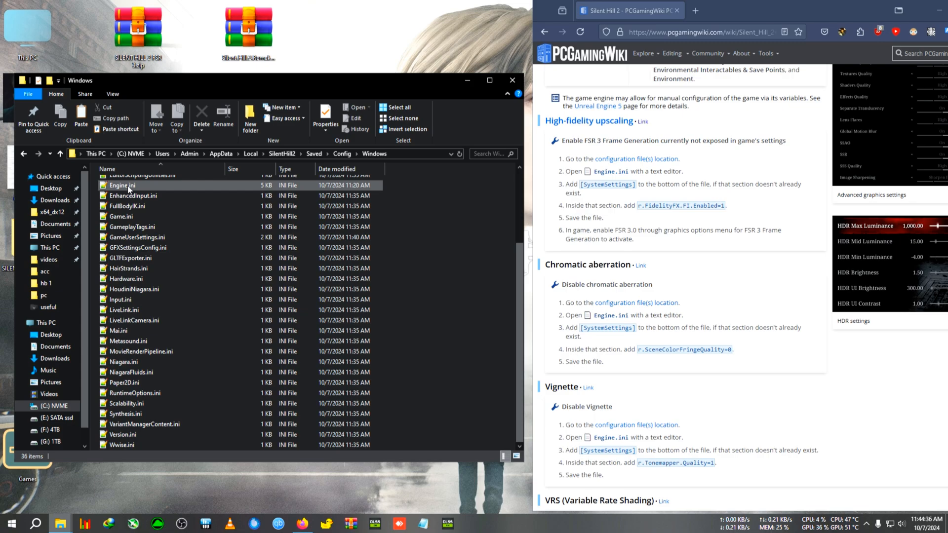
{"action": "left_click", "coordinate": [123, 184]}
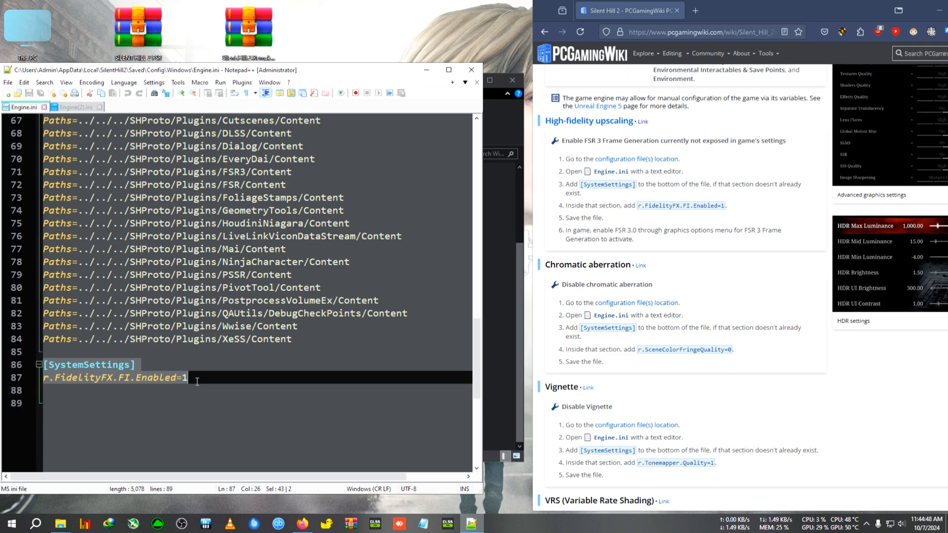
{"action": "scroll", "scroll_direction": "down", "scroll_amount": 3}
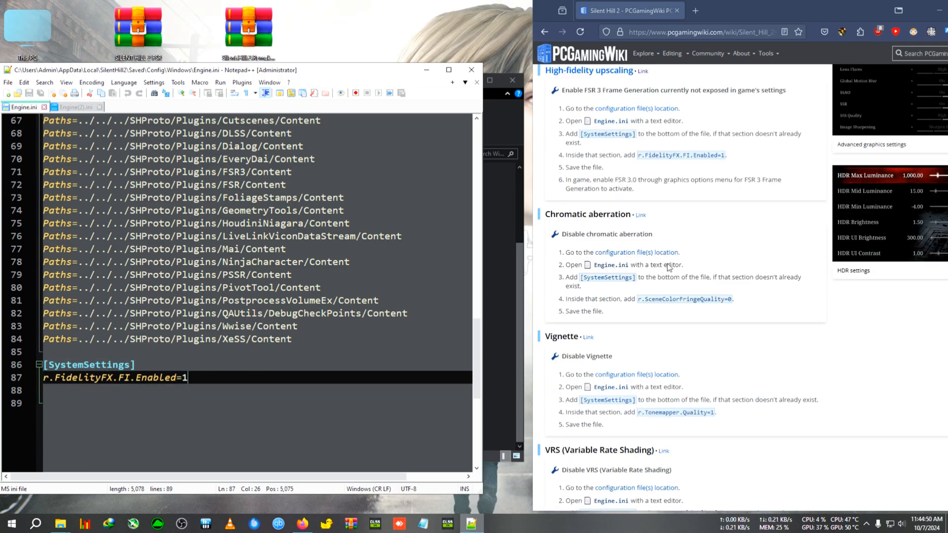
{"action": "mouse_move", "coordinate": [633, 219]}
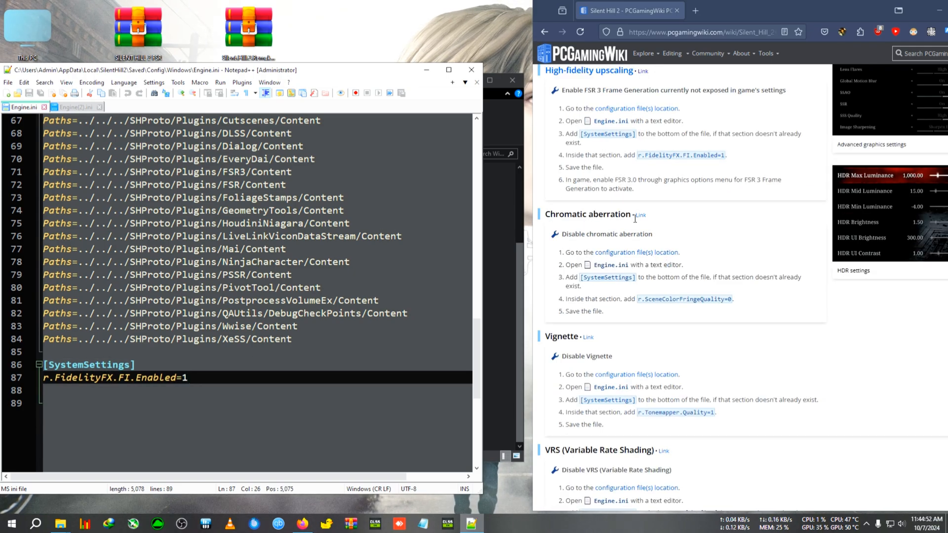
{"action": "scroll", "scroll_direction": "down", "scroll_amount": 3}
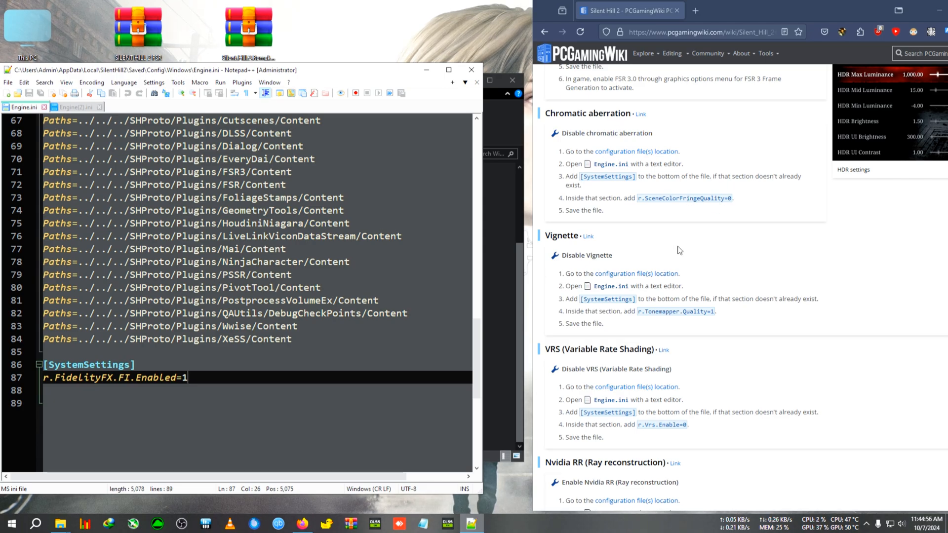
{"action": "scroll", "scroll_direction": "down", "scroll_amount": 3}
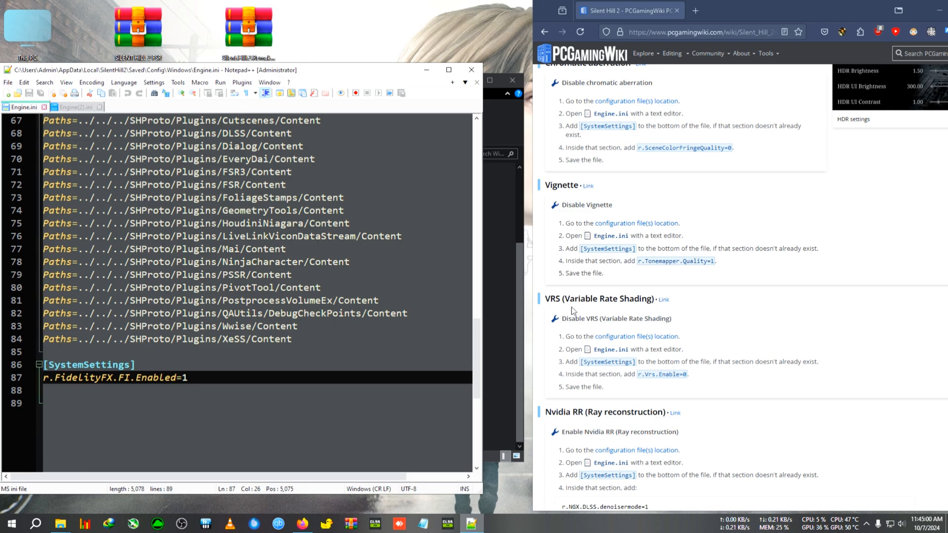
{"action": "scroll", "scroll_direction": "down", "scroll_amount": 3}
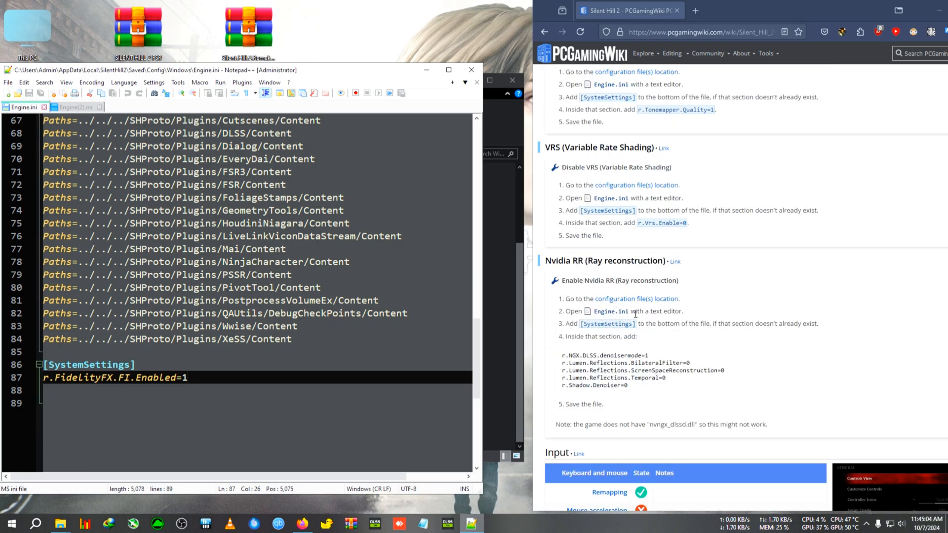
{"action": "scroll", "scroll_direction": "up", "scroll_amount": 3}
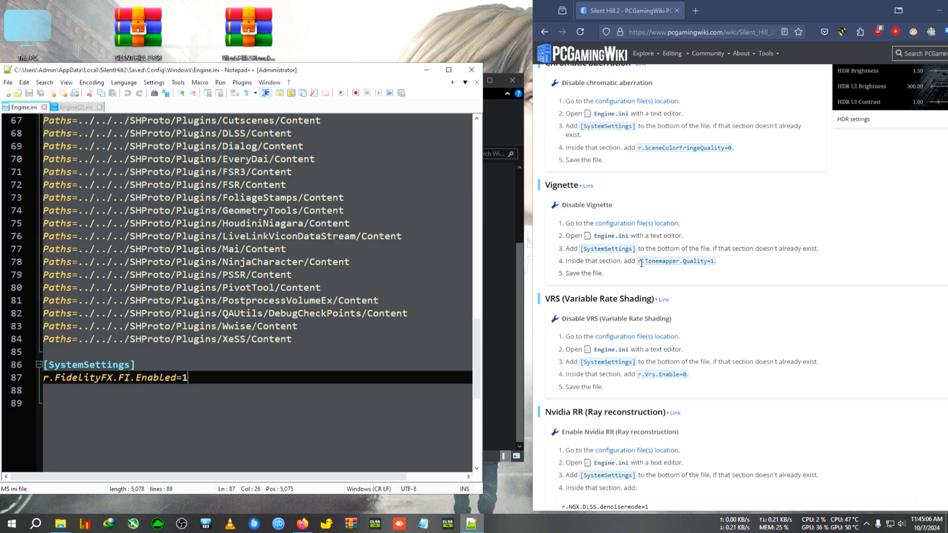
Append r.Tonemapper.Quality=1 and r.SceneColorFringeQuality=0 after the FidelityFX line
{"action": "double_click", "coordinate": [674, 261]}
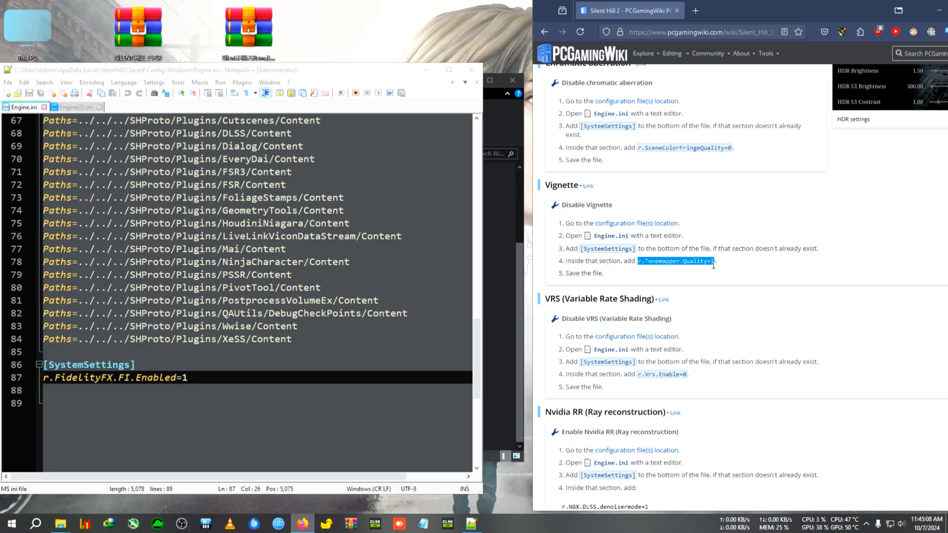
{"action": "left_click", "coordinate": [200, 375]}
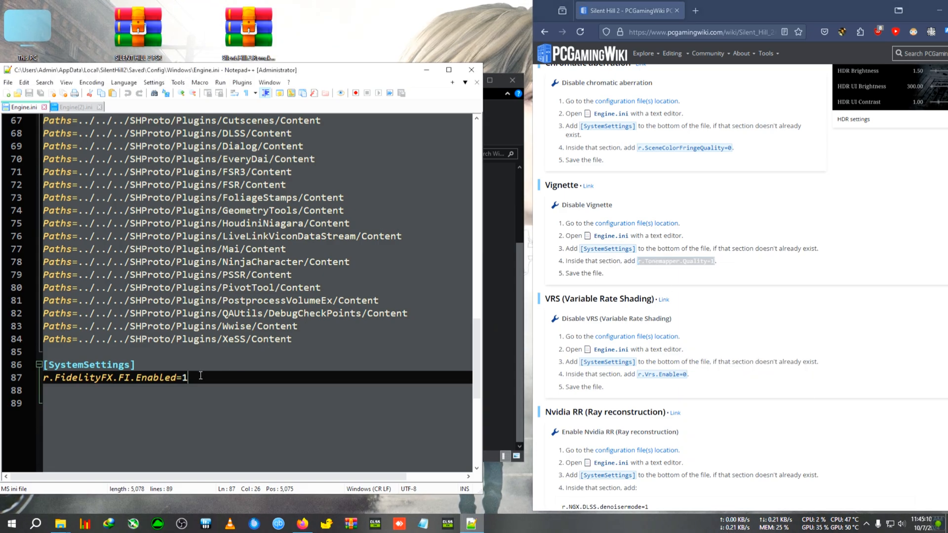
{"action": "type", "text": "r.Tonemapper.Quality=1"}
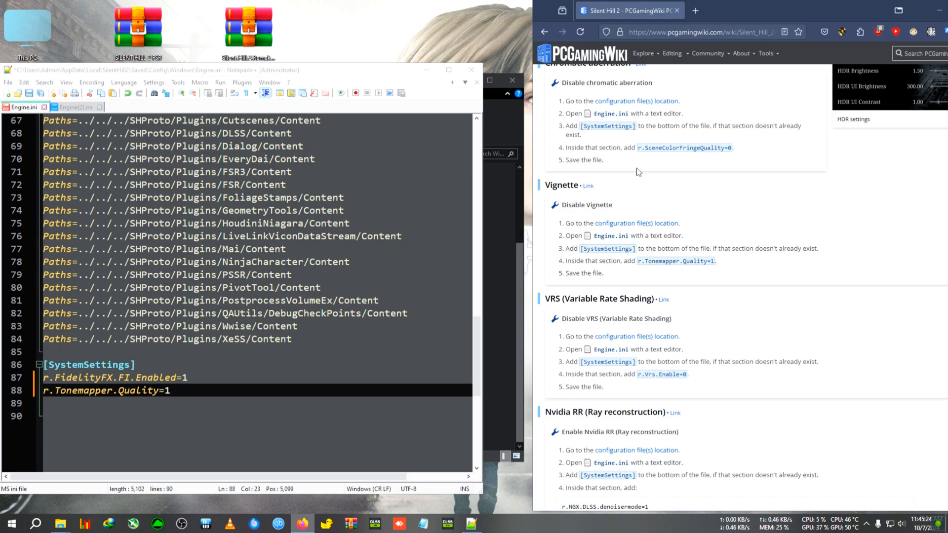
{"action": "double_click", "coordinate": [683, 147]}
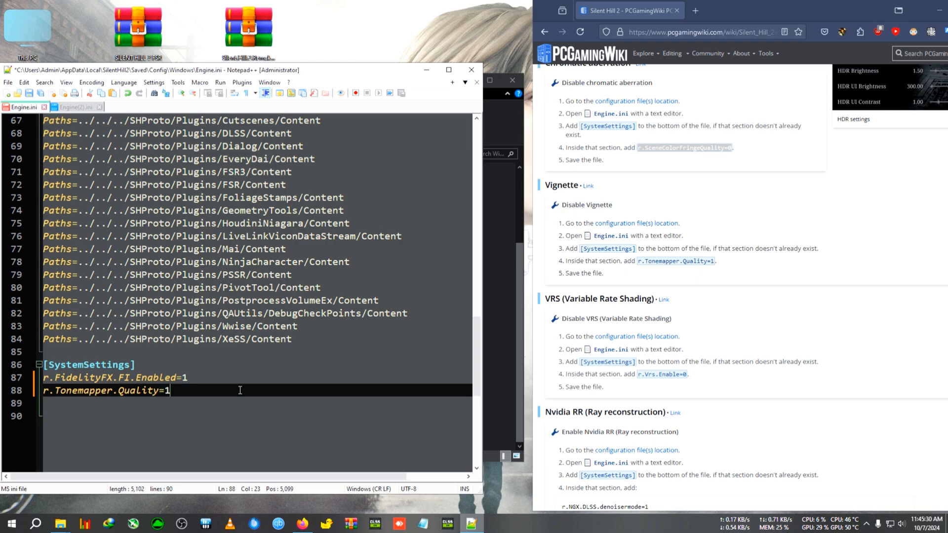
{"action": "type", "text": "r.SceneColorFringeQuality=0"}
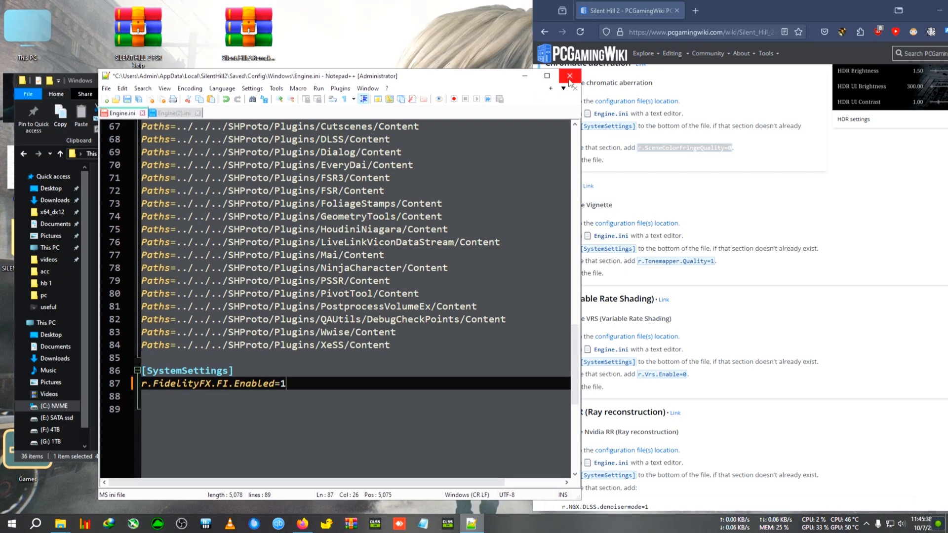
Close Notepad++ and extract the FPS unlocker zip into its own folder
{"action": "left_click", "coordinate": [106, 87]}
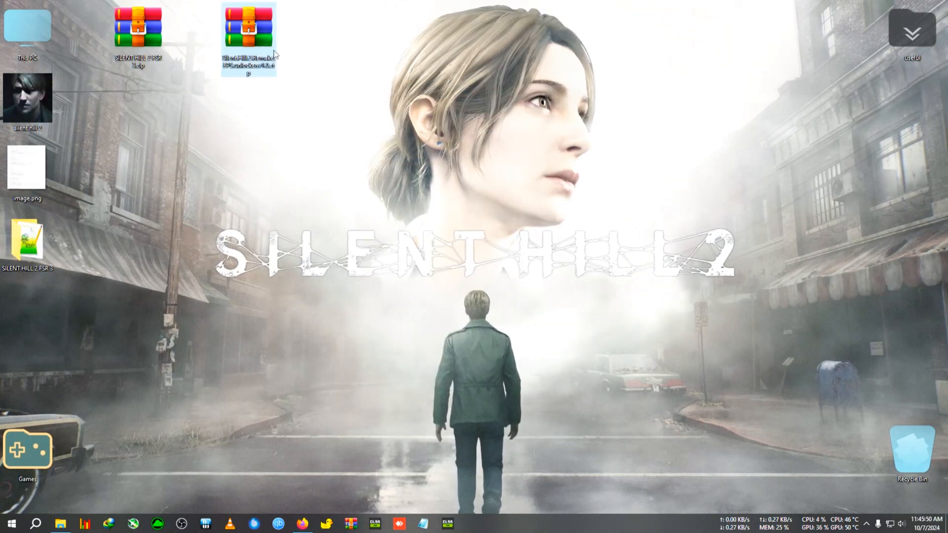
{"action": "right_click", "coordinate": [247, 39]}
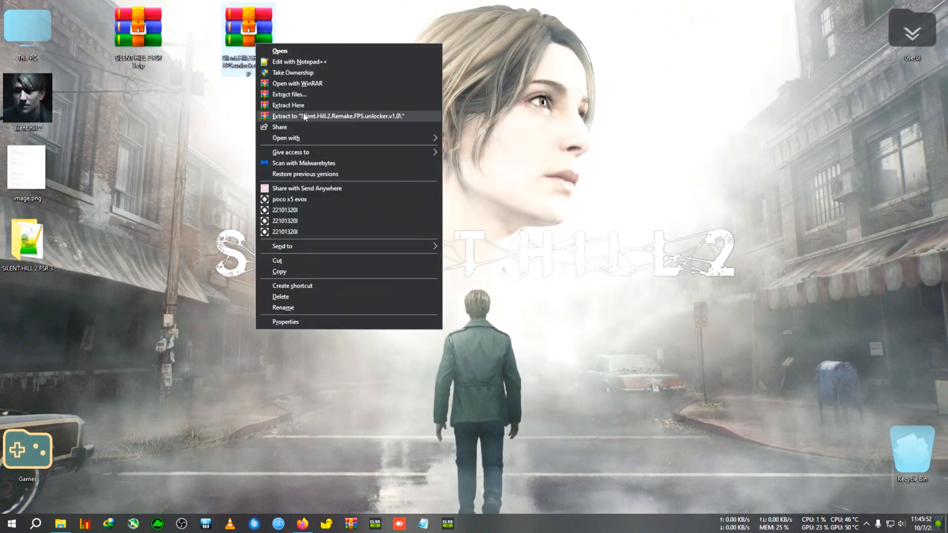
{"action": "left_click", "coordinate": [336, 116]}
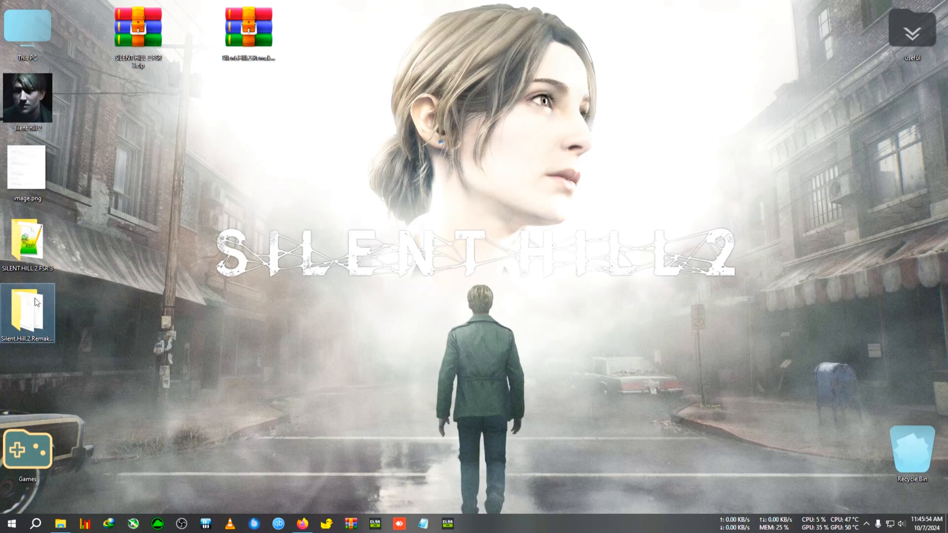
Open the extracted unlocker folder and copy its three files
{"action": "double_click", "coordinate": [26, 311]}
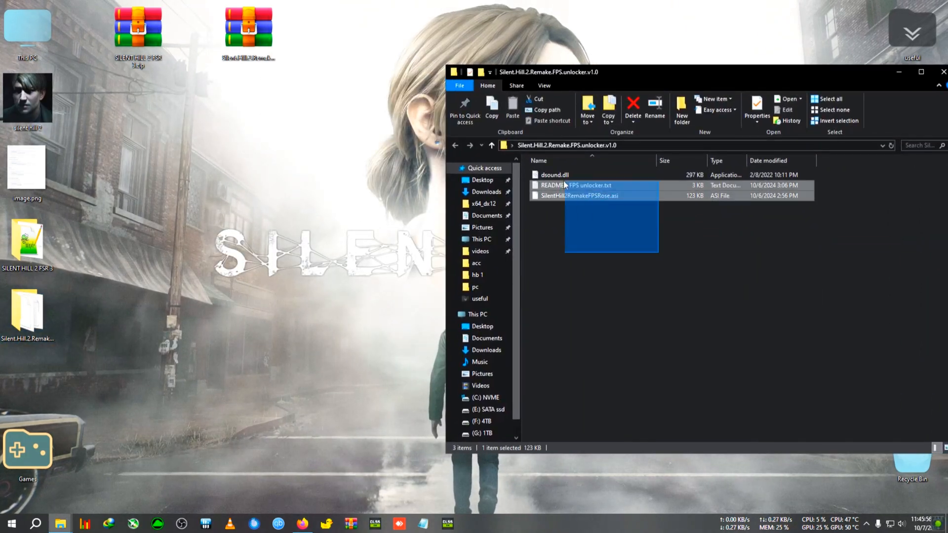
{"action": "right_click", "coordinate": [562, 196]}
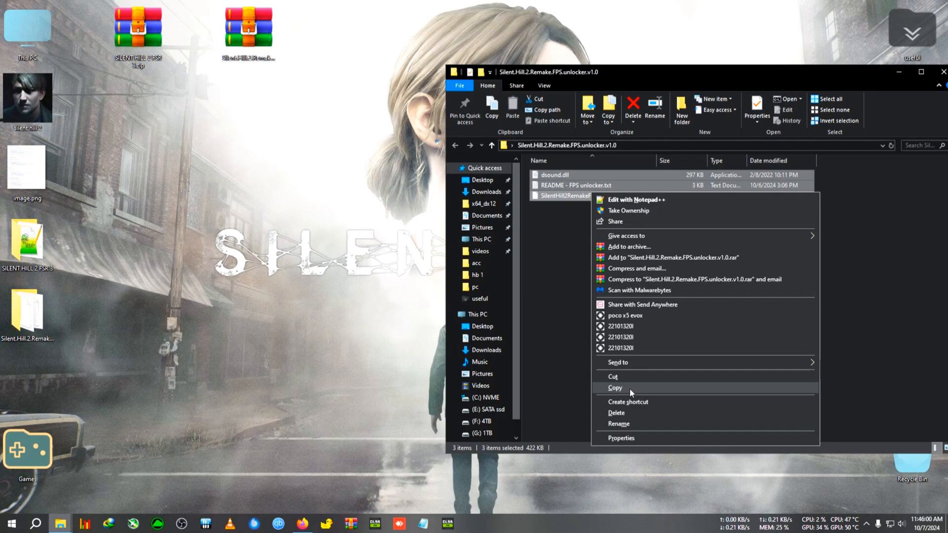
{"action": "left_click", "coordinate": [614, 387]}
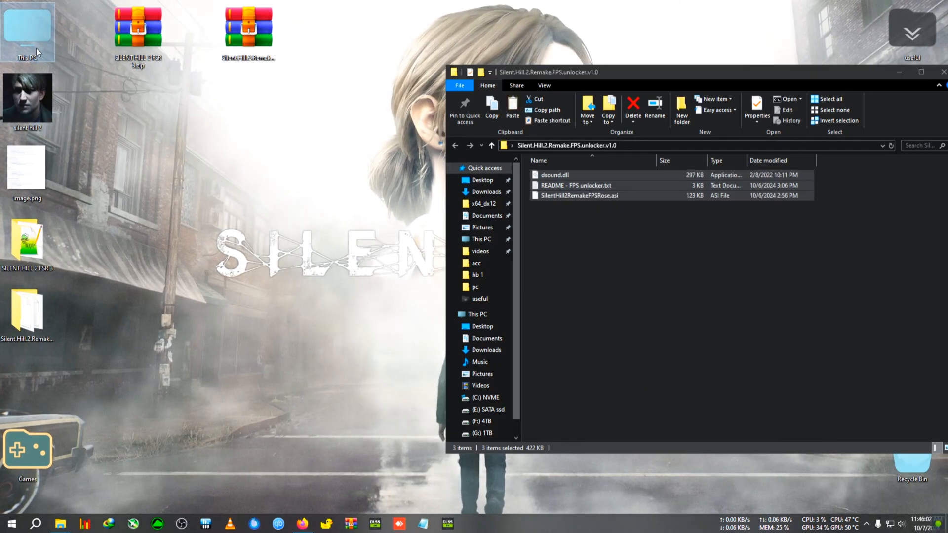
Browse from This PC into drive F's Games Setup\Silent Hill 2 (2001-2024) folder
{"action": "double_click", "coordinate": [26, 33]}
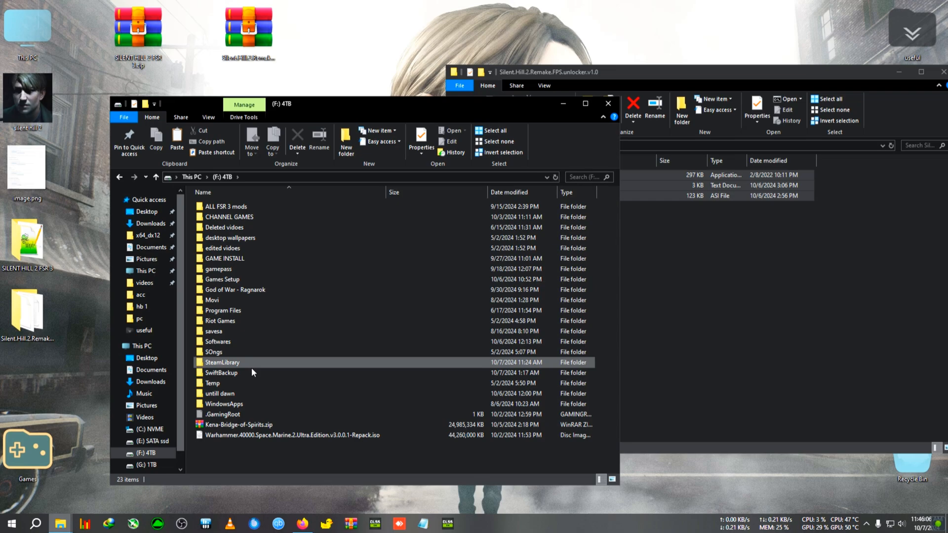
{"action": "left_click", "coordinate": [230, 320]}
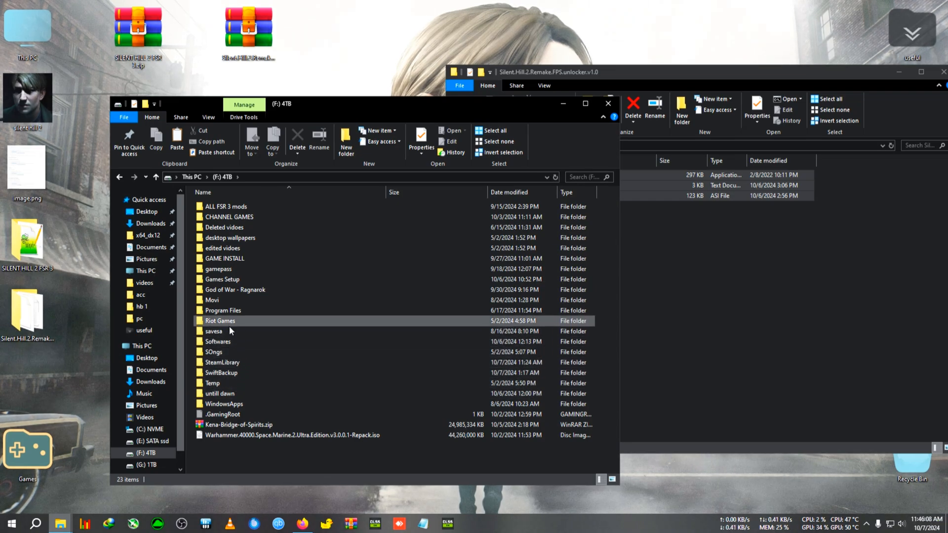
{"action": "double_click", "coordinate": [221, 278]}
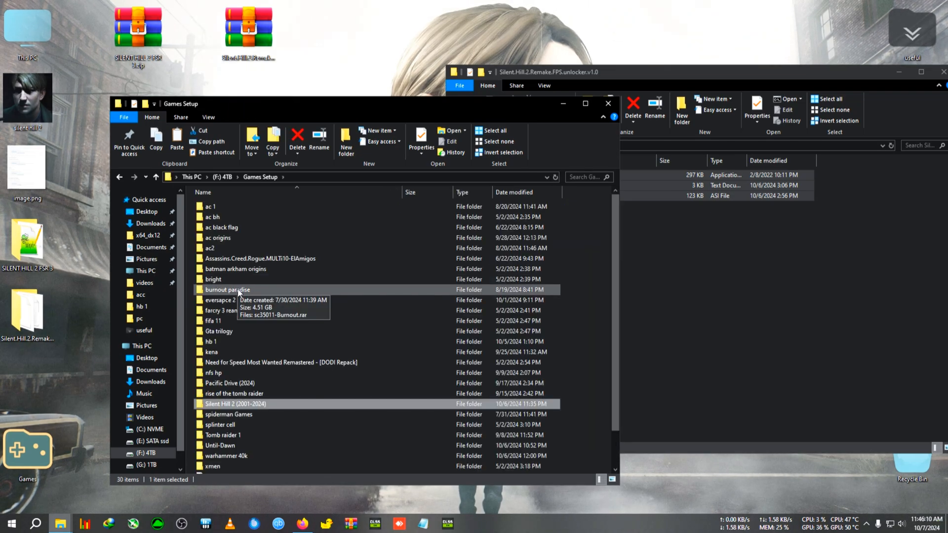
{"action": "double_click", "coordinate": [234, 402]}
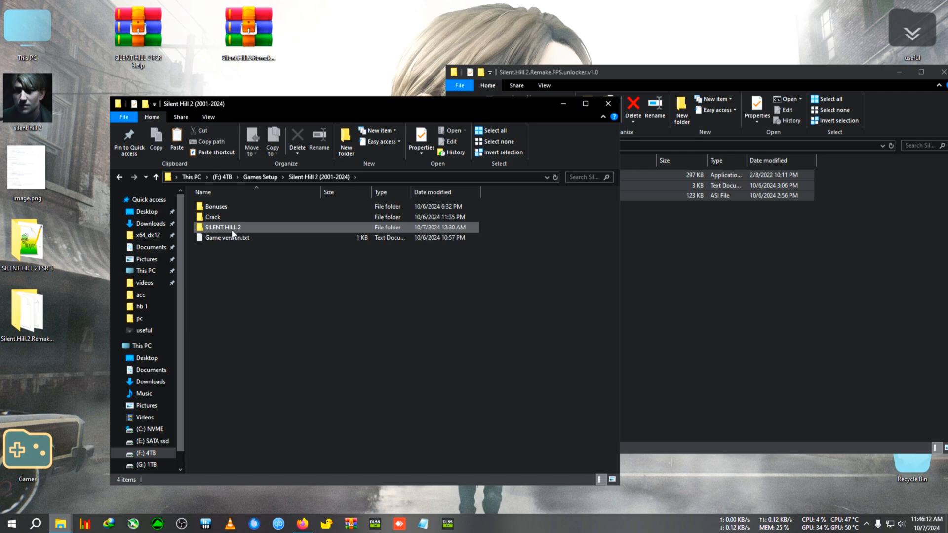
Paste the unlocker files into SILENT HILL 2\SHProto\Binaries\Win64 and close the window
{"action": "double_click", "coordinate": [222, 227]}
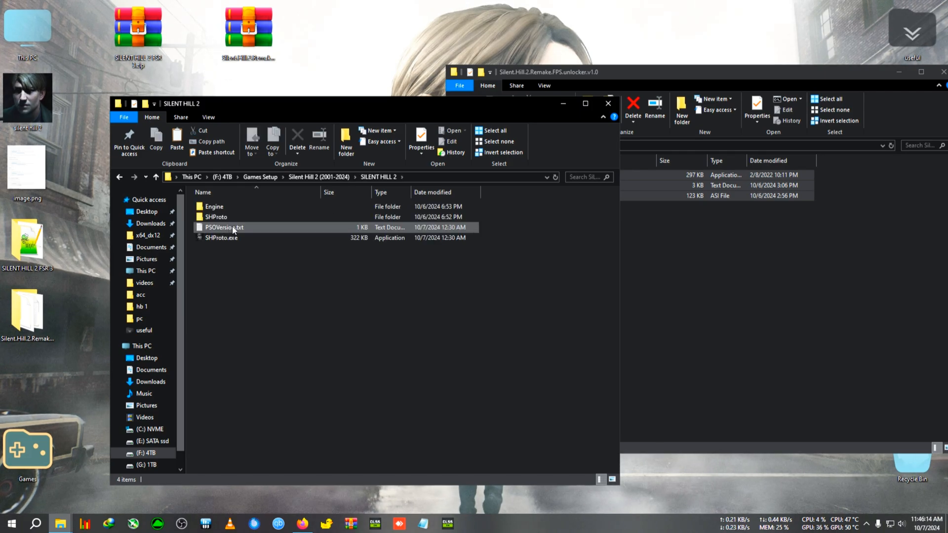
{"action": "double_click", "coordinate": [217, 216]}
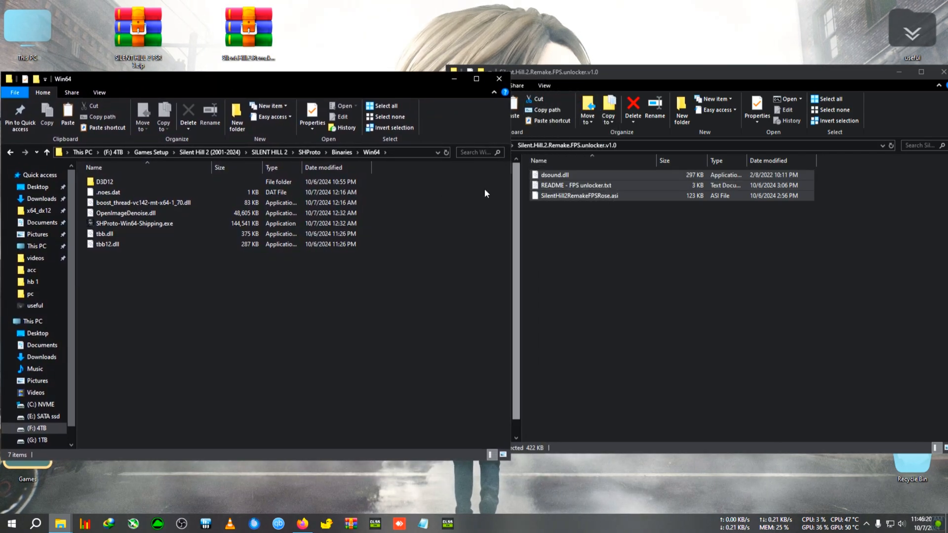
{"action": "mouse_move", "coordinate": [461, 283]}
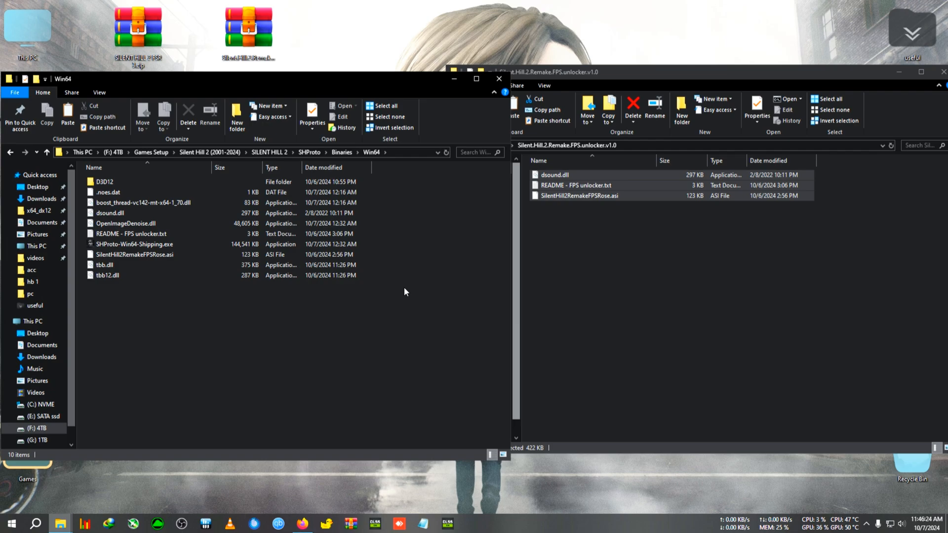
{"action": "mouse_move", "coordinate": [392, 290]}
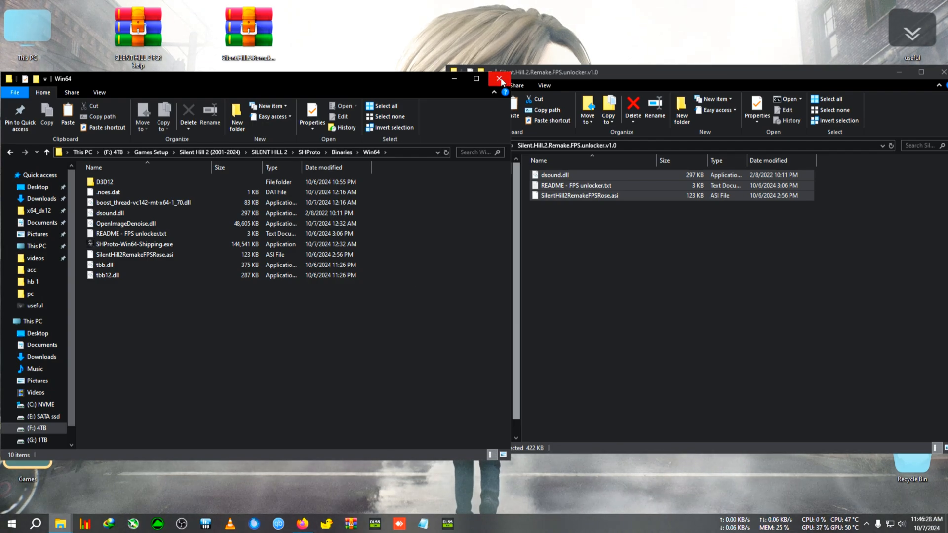
{"action": "left_click", "coordinate": [500, 79]}
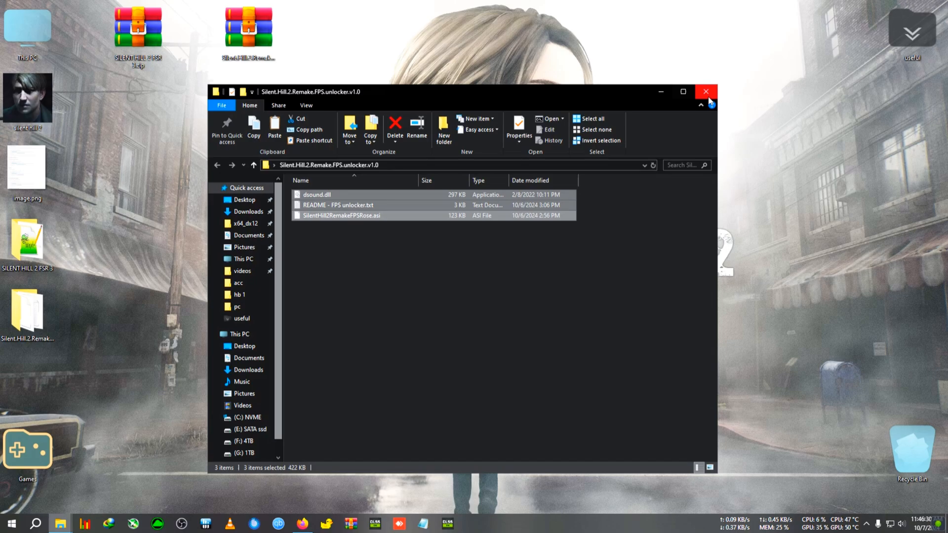
Close the unlocker folder, walk James down the foggy road, then pause the game
{"action": "left_click", "coordinate": [705, 91]}
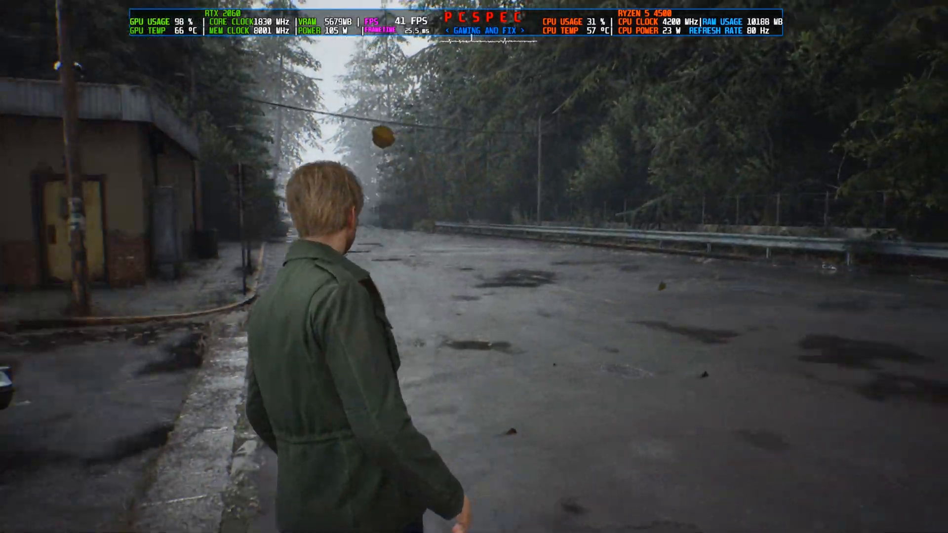
{"action": "key", "text": "w"}
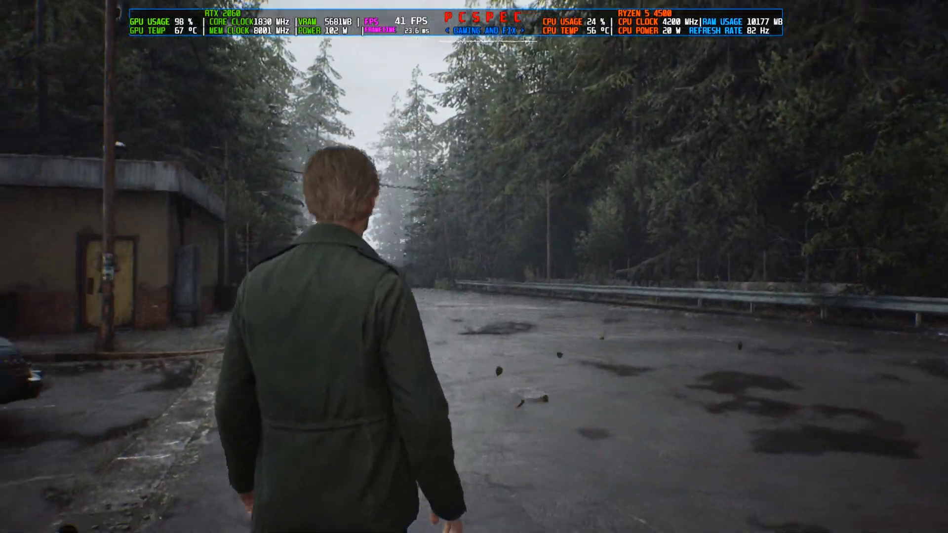
{"action": "key", "text": "w"}
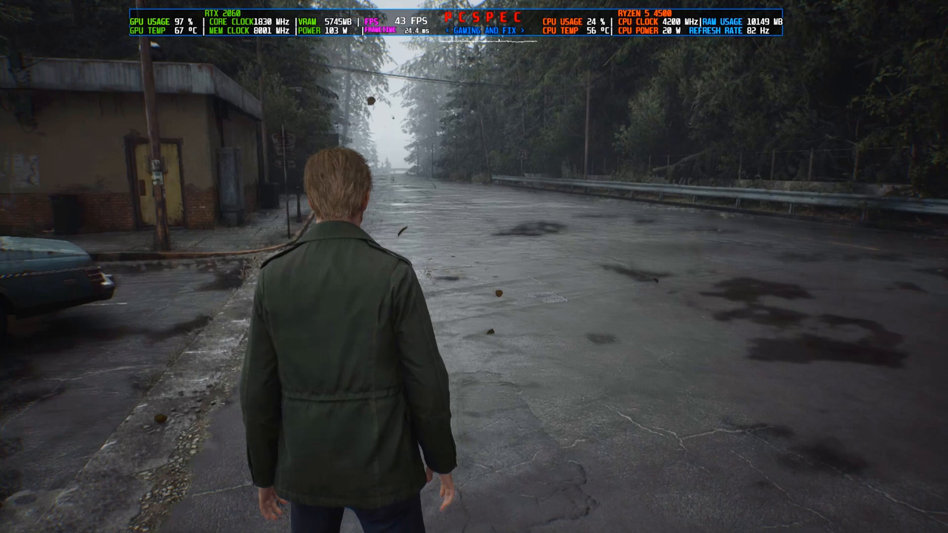
{"action": "key", "text": "Escape"}
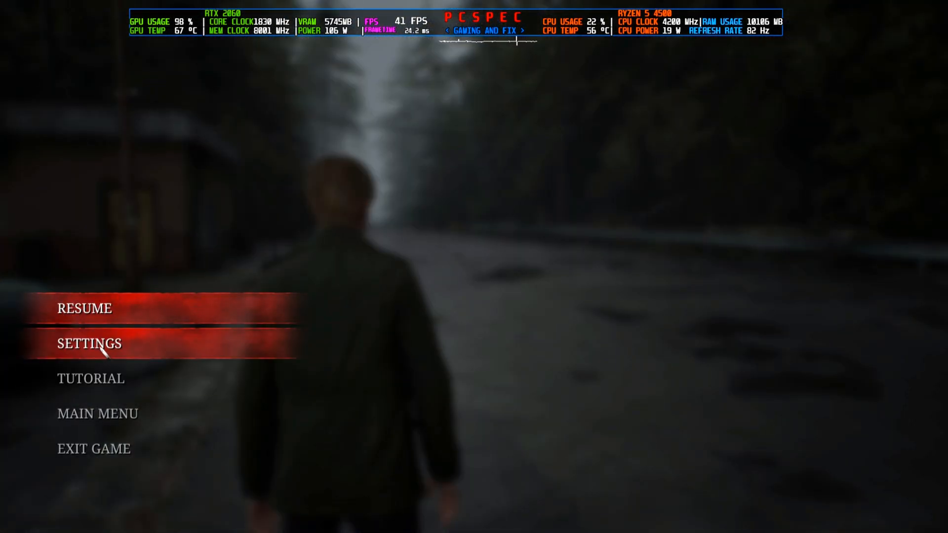
In Graphics settings, set Supersampling to FSR 3.0 with the Balanced preset
{"action": "left_click", "coordinate": [90, 343]}
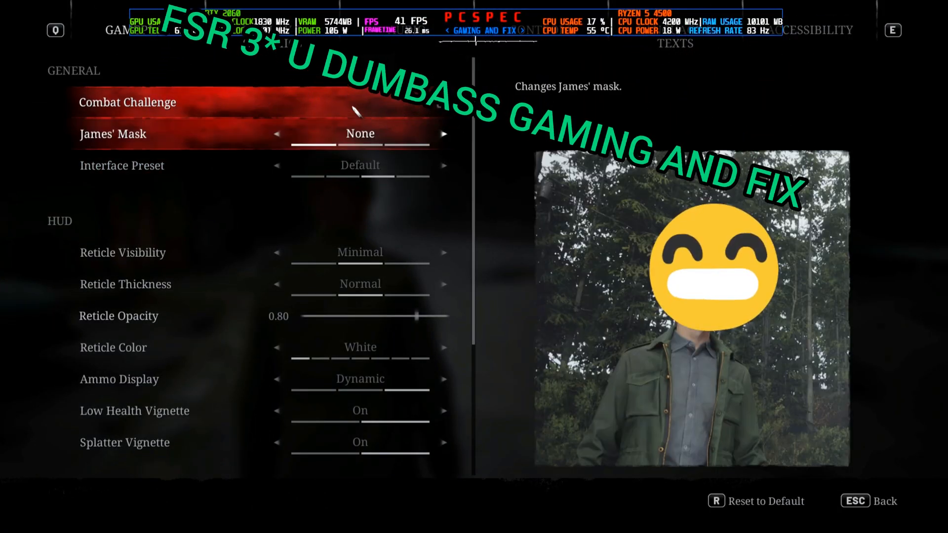
{"action": "left_click", "coordinate": [271, 42]}
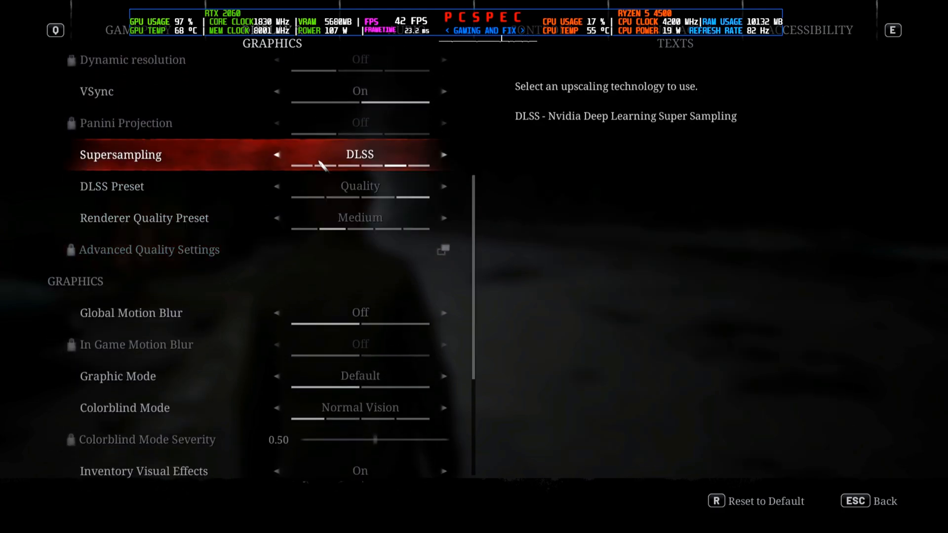
{"action": "left_click", "coordinate": [443, 155]}
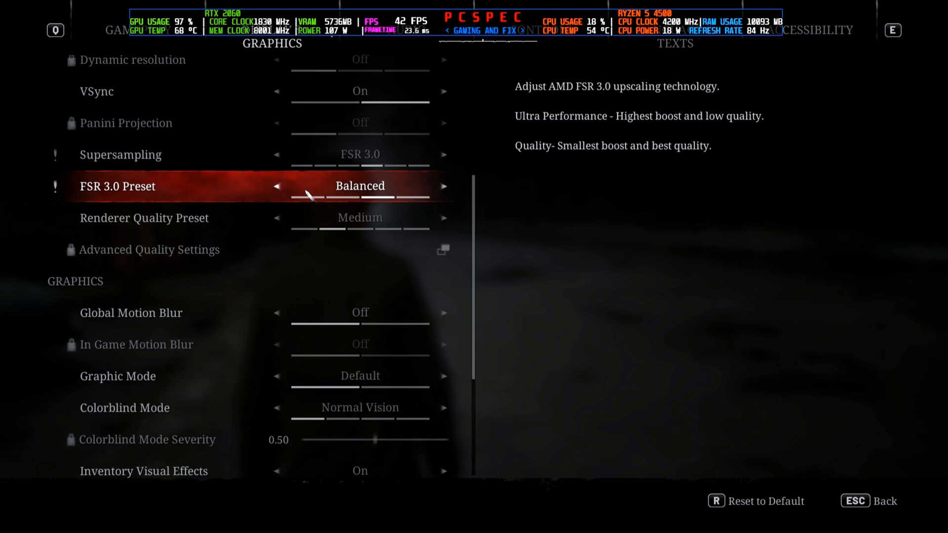
{"action": "mouse_move", "coordinate": [472, 287]}
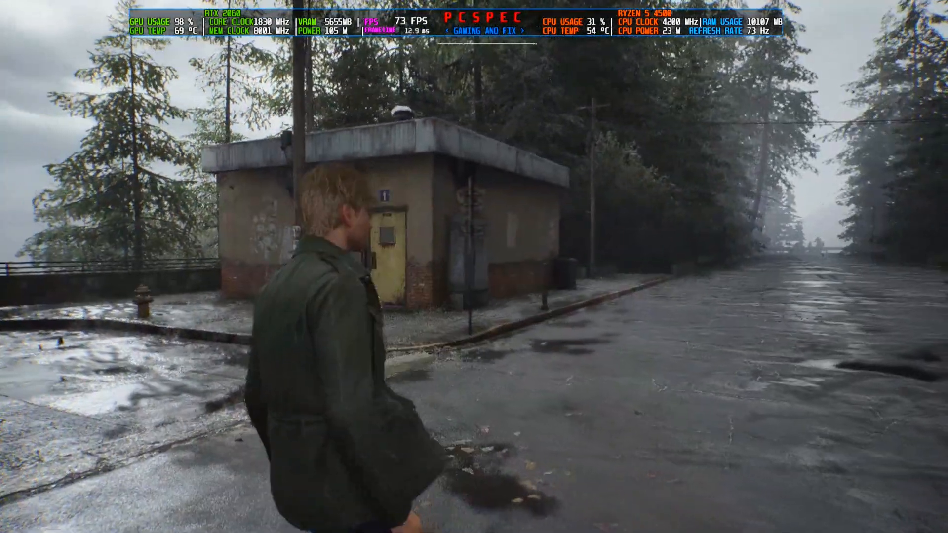
{"action": "mouse_move", "coordinate": [473, 267]}
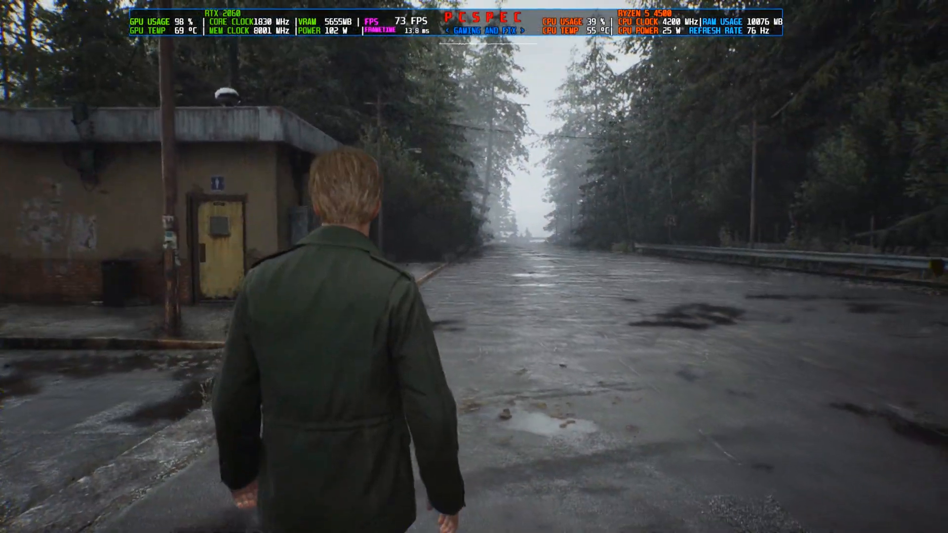
Walk James past the small building, across the parking lot and along the road to the overlook railing
{"action": "key", "text": "w"}
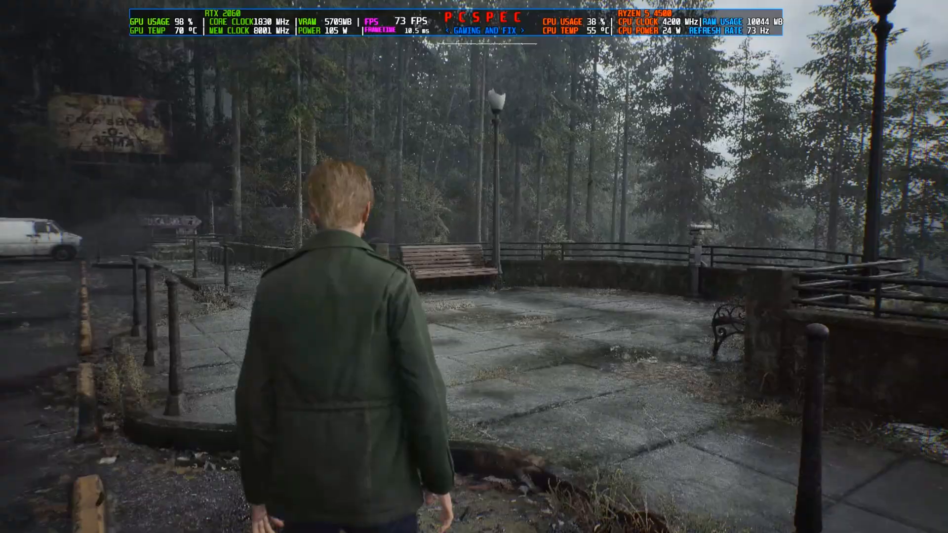
{"action": "key", "text": "w"}
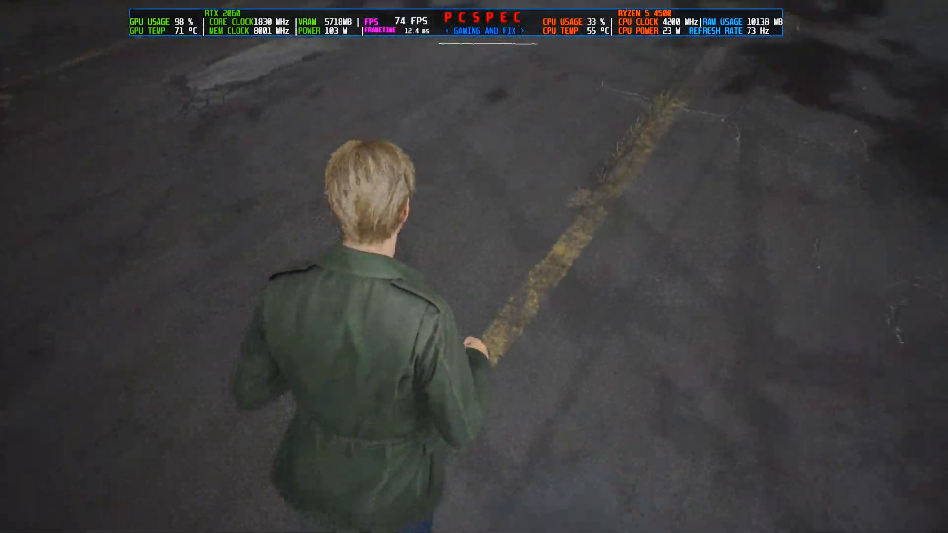
{"action": "key", "text": "w"}
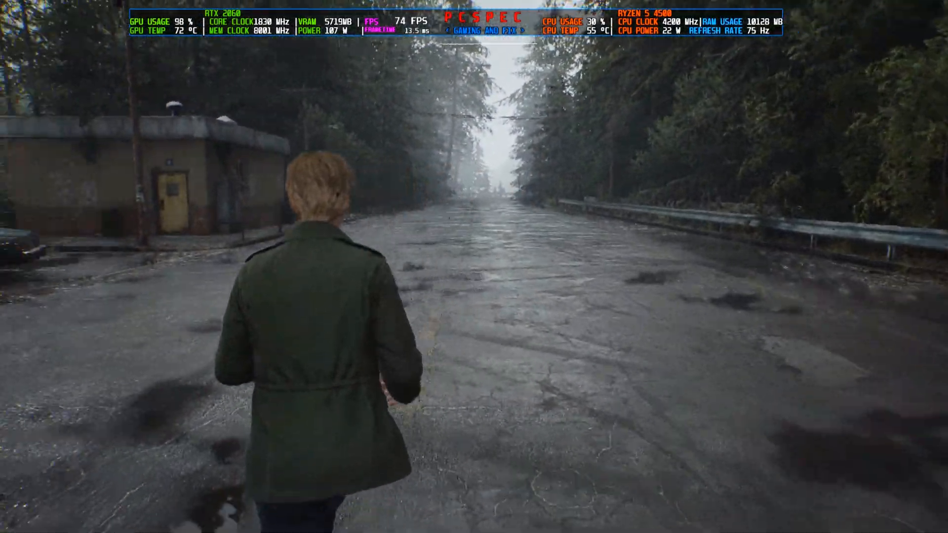
{"action": "key", "text": "w"}
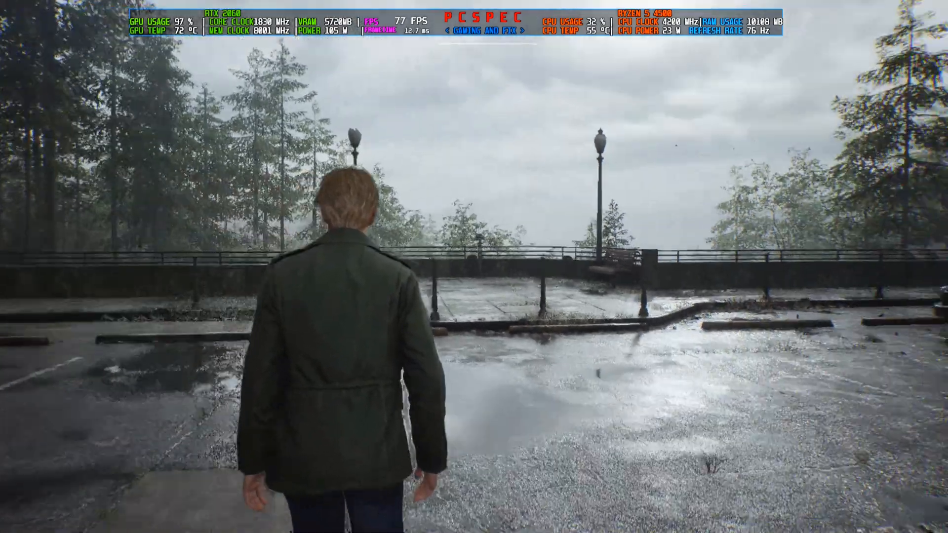
{"action": "key", "text": "w"}
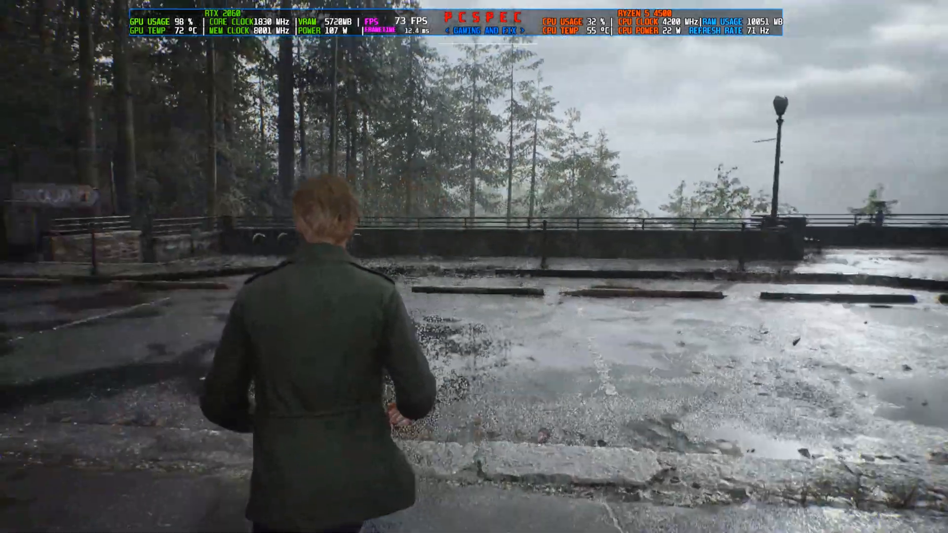
{"action": "mouse_move", "coordinate": [474, 267]}
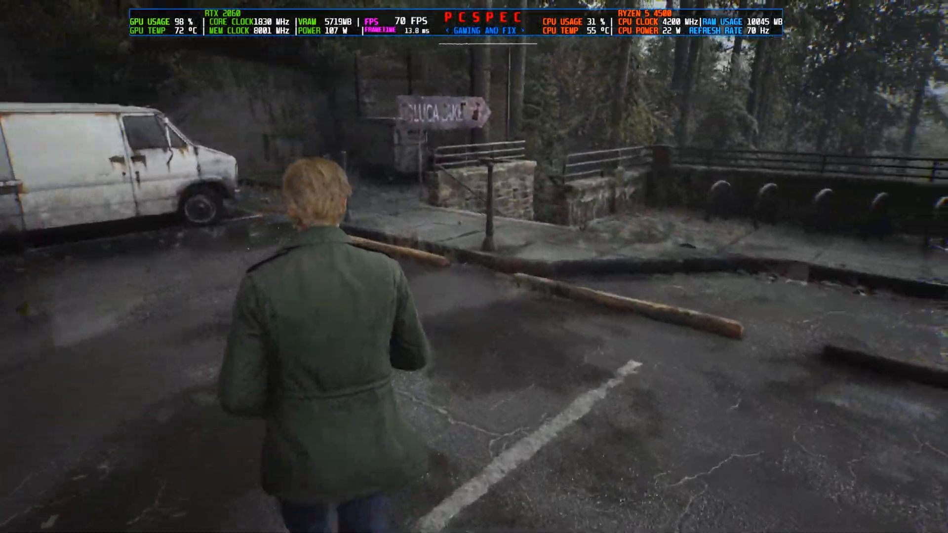
Continue past the signpost by the van, down the stone stairs and onto the forest path
{"action": "key", "text": "w"}
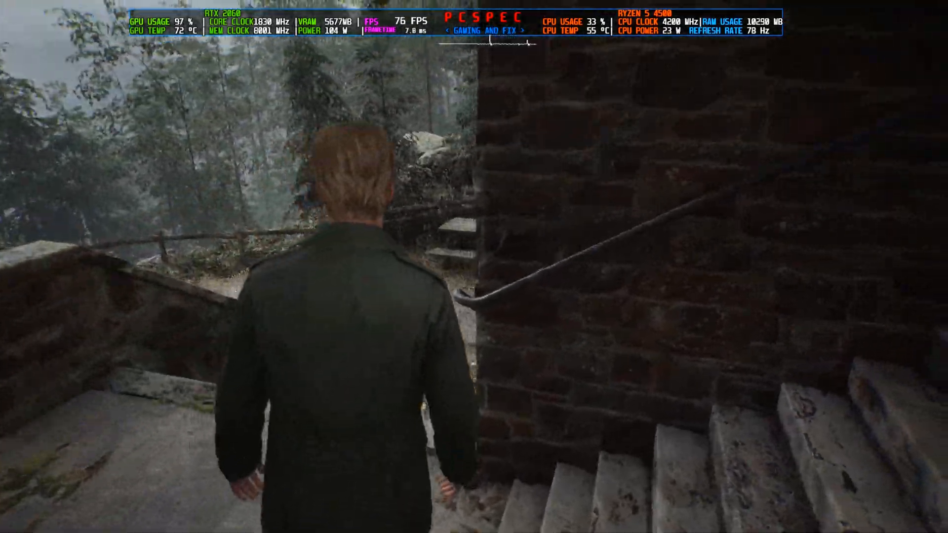
{"action": "key", "text": "w"}
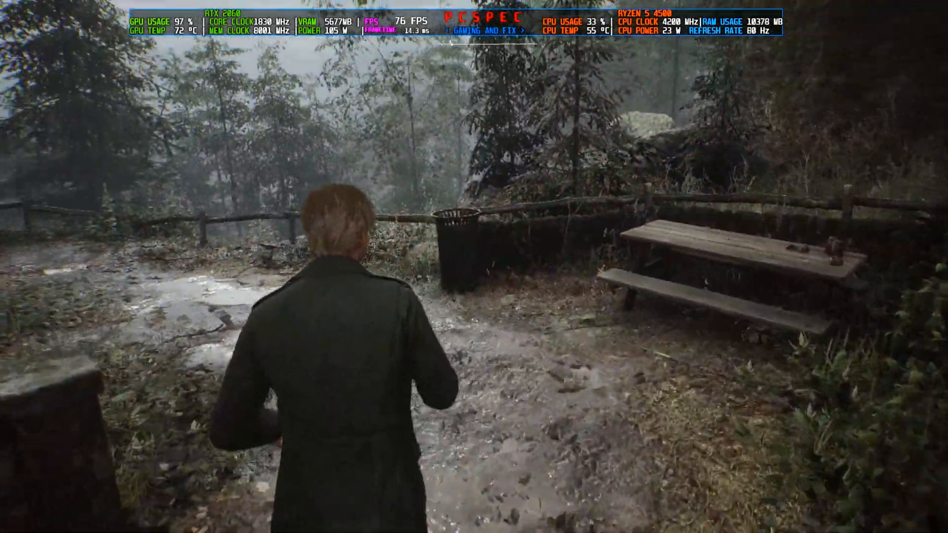
{"action": "key", "text": "w"}
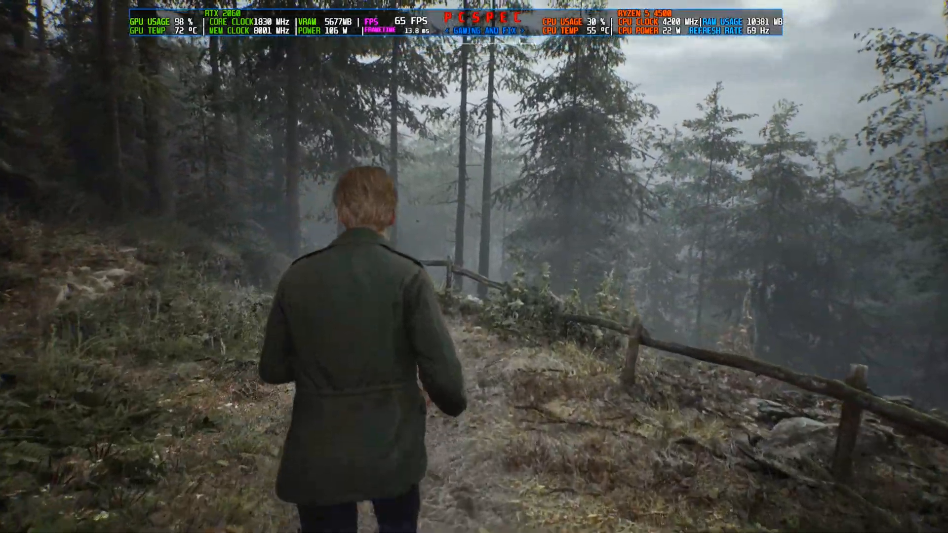